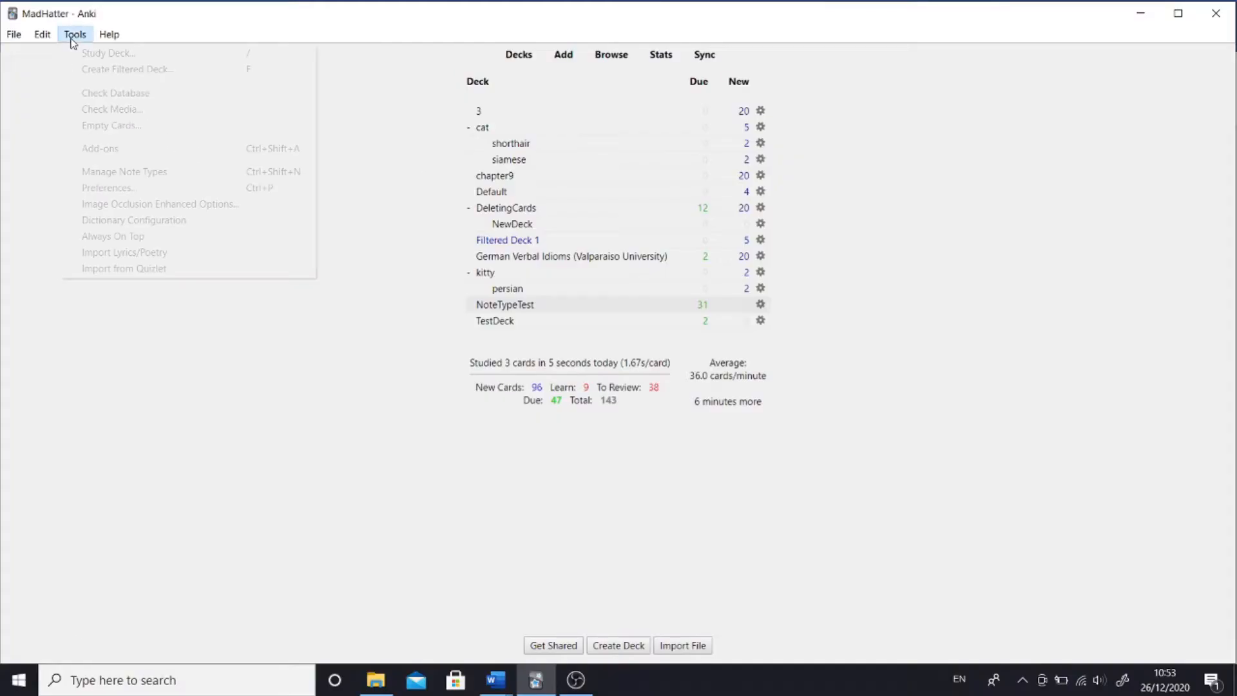
Open the Add-ons manager and bring up the Customize Keyboard Shortcuts configuration.
click(100, 148)
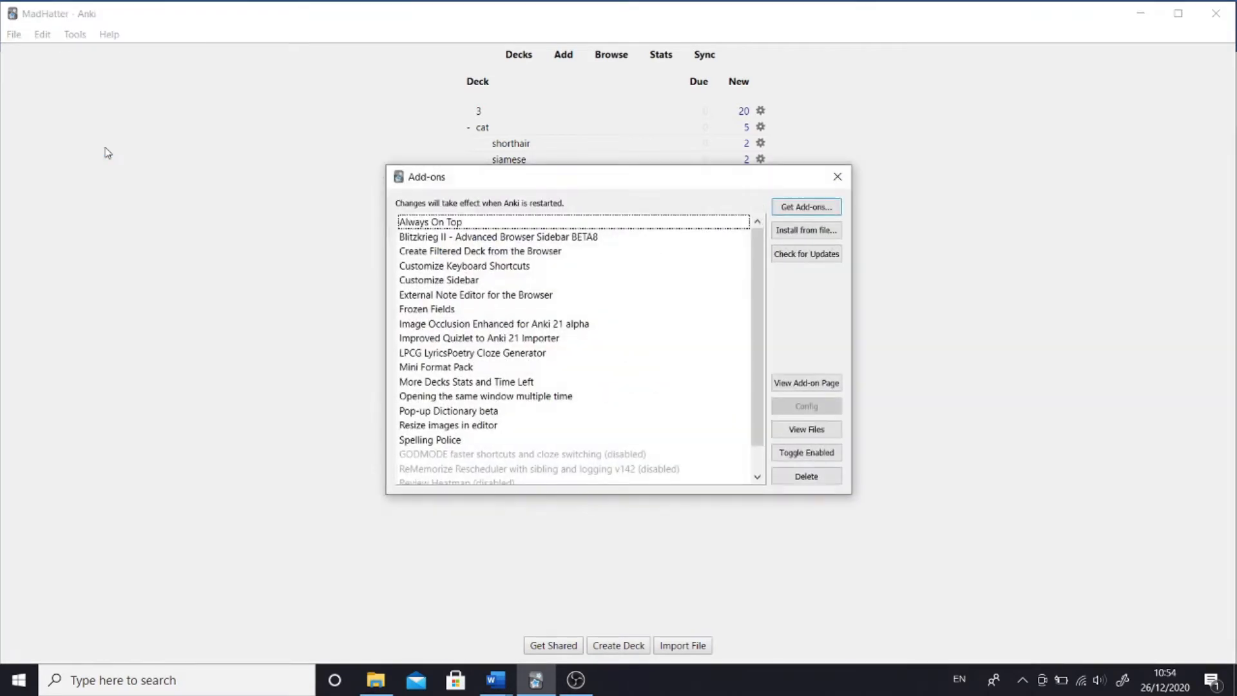
click(464, 266)
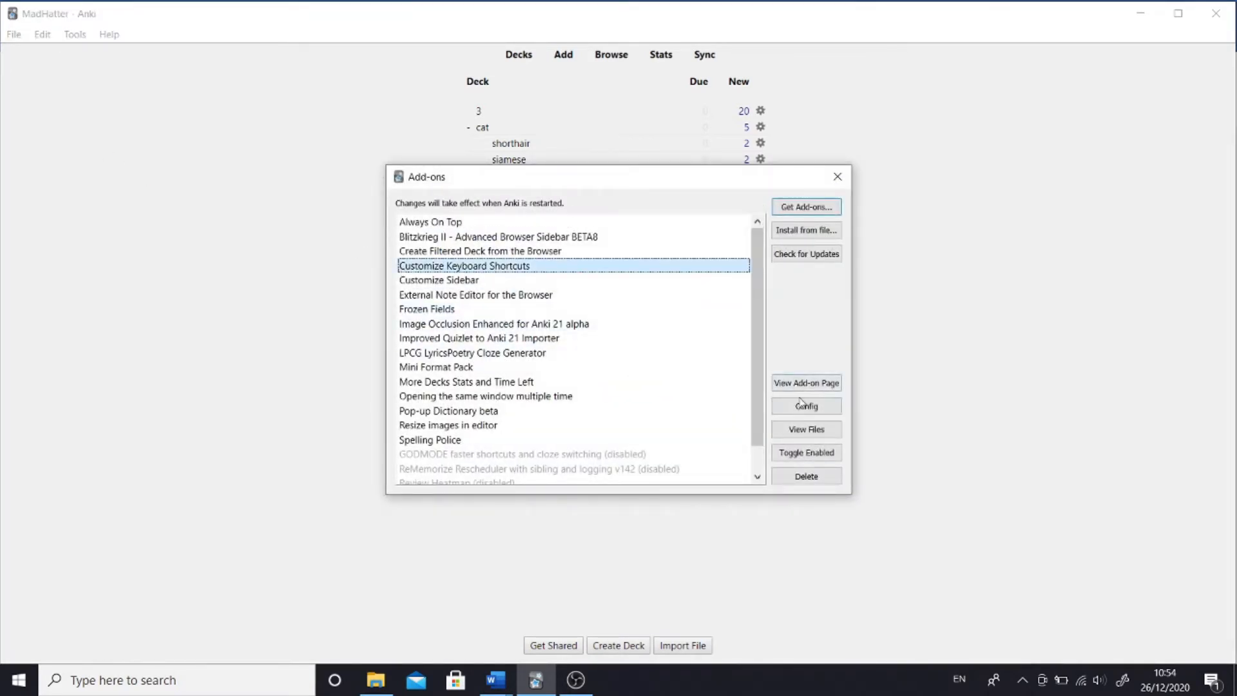
click(804, 406)
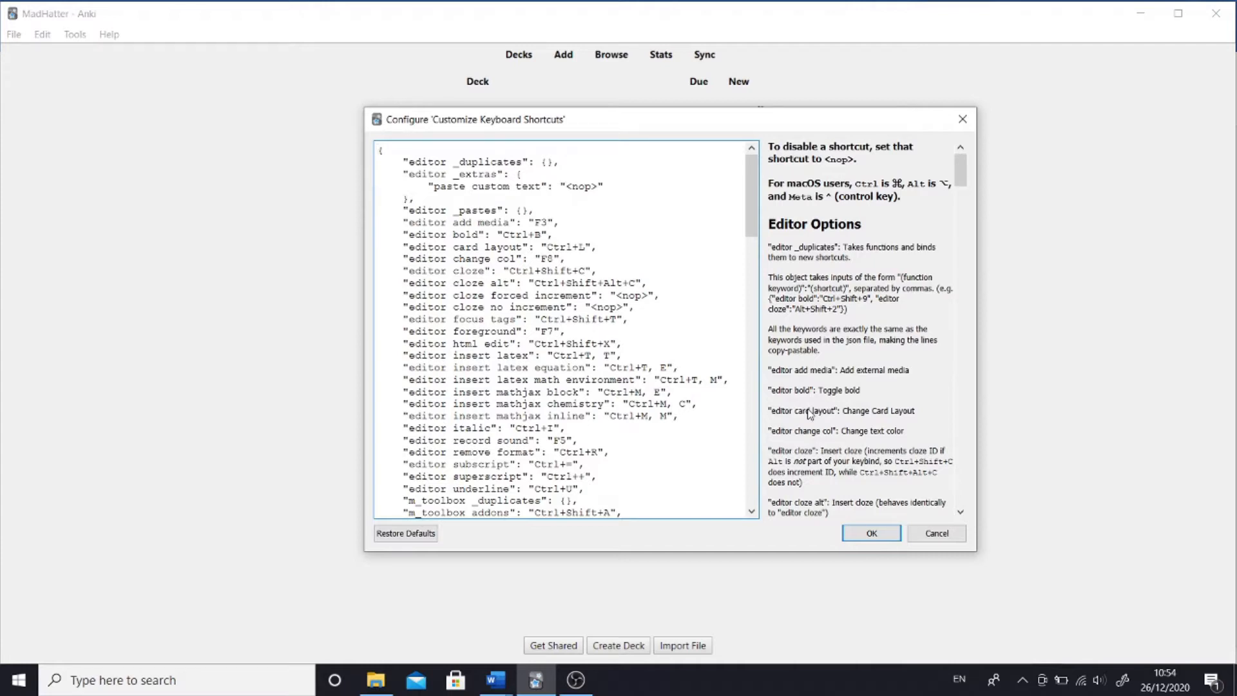
Set "editor cloze" to Ctrl+S and "editor cloze alt" to <nop> in the config JSON.
click(379, 149)
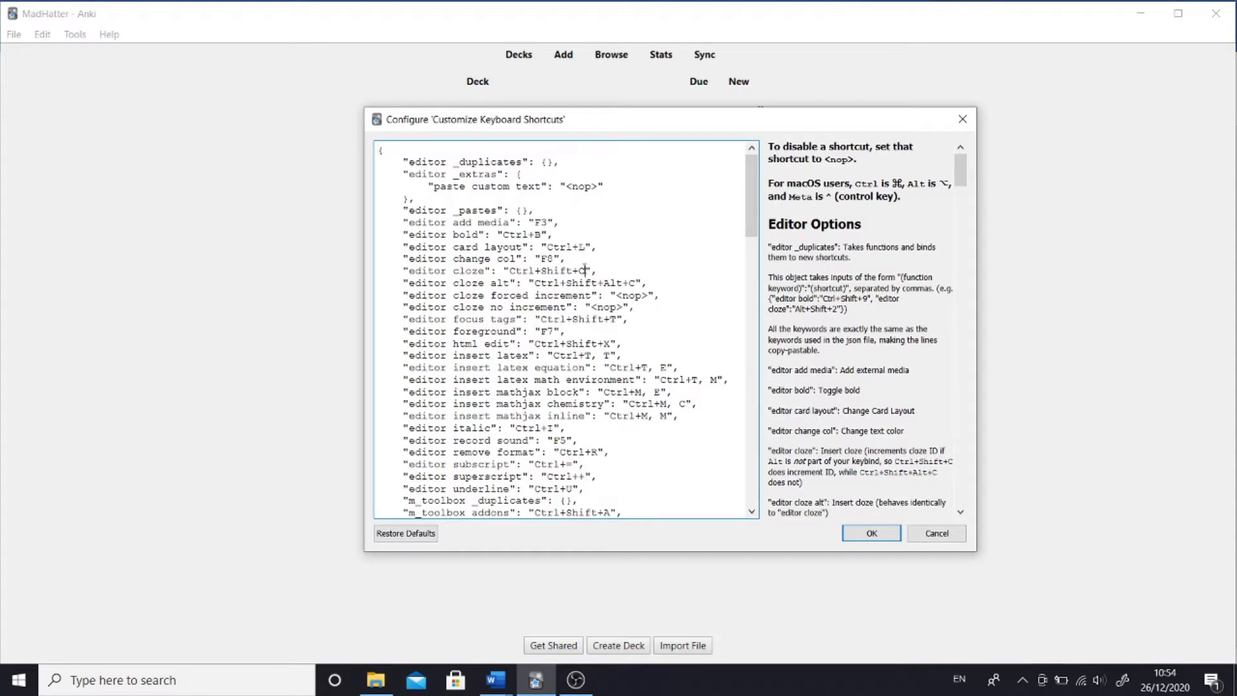
text(Ctrl+S)
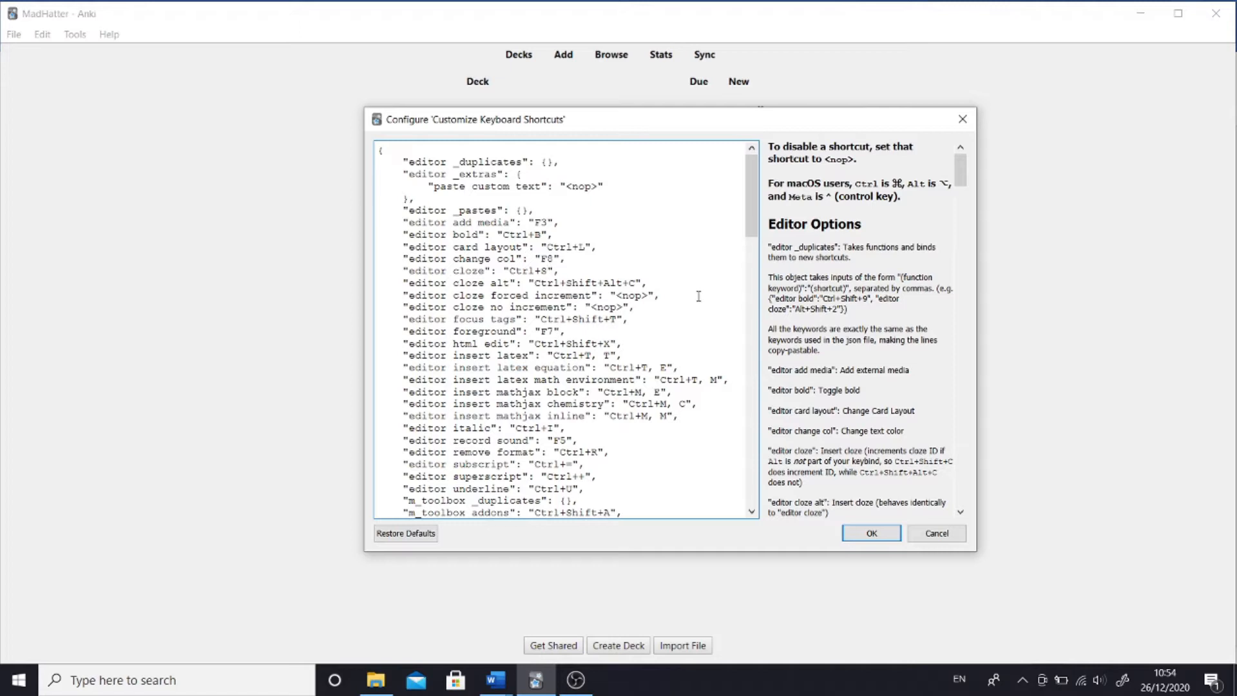
click(544, 271)
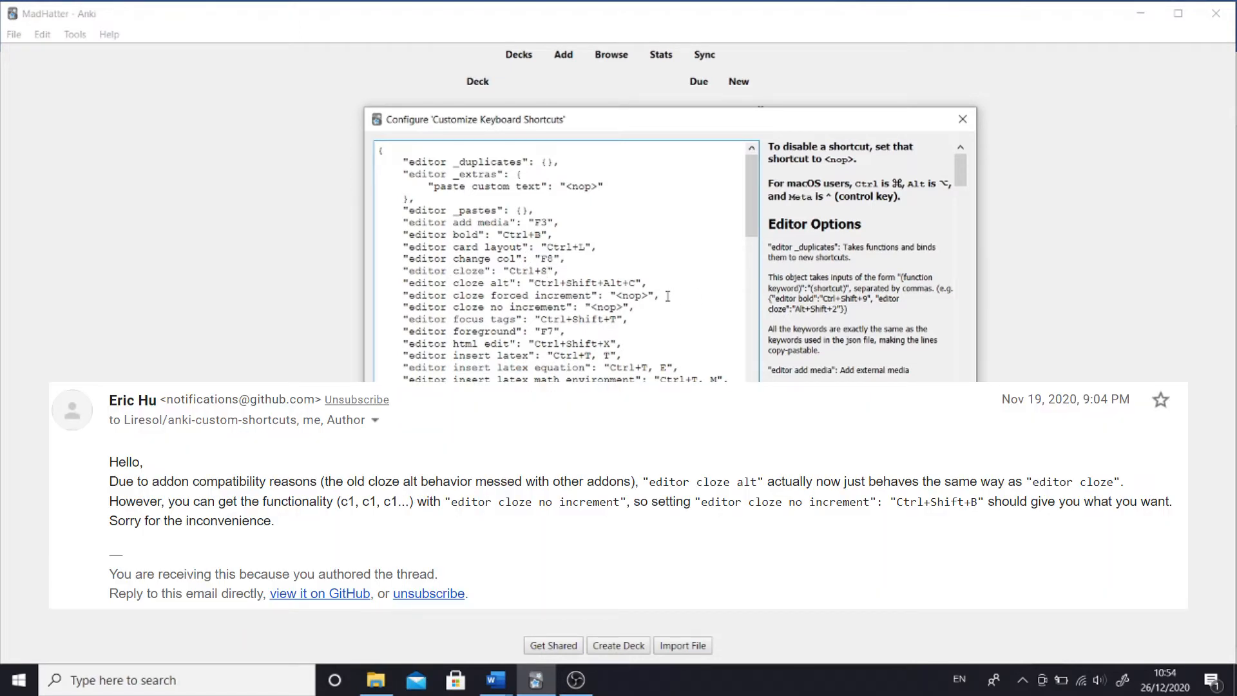
double_click(632, 295)
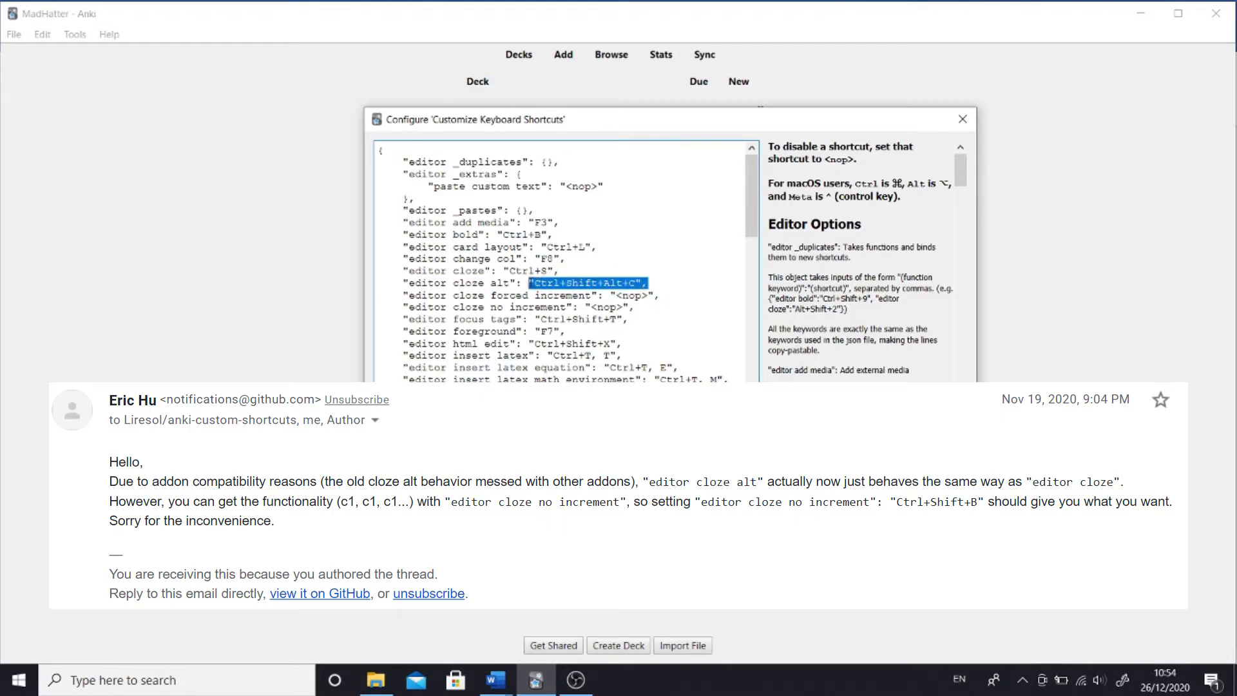
text(<nop>)
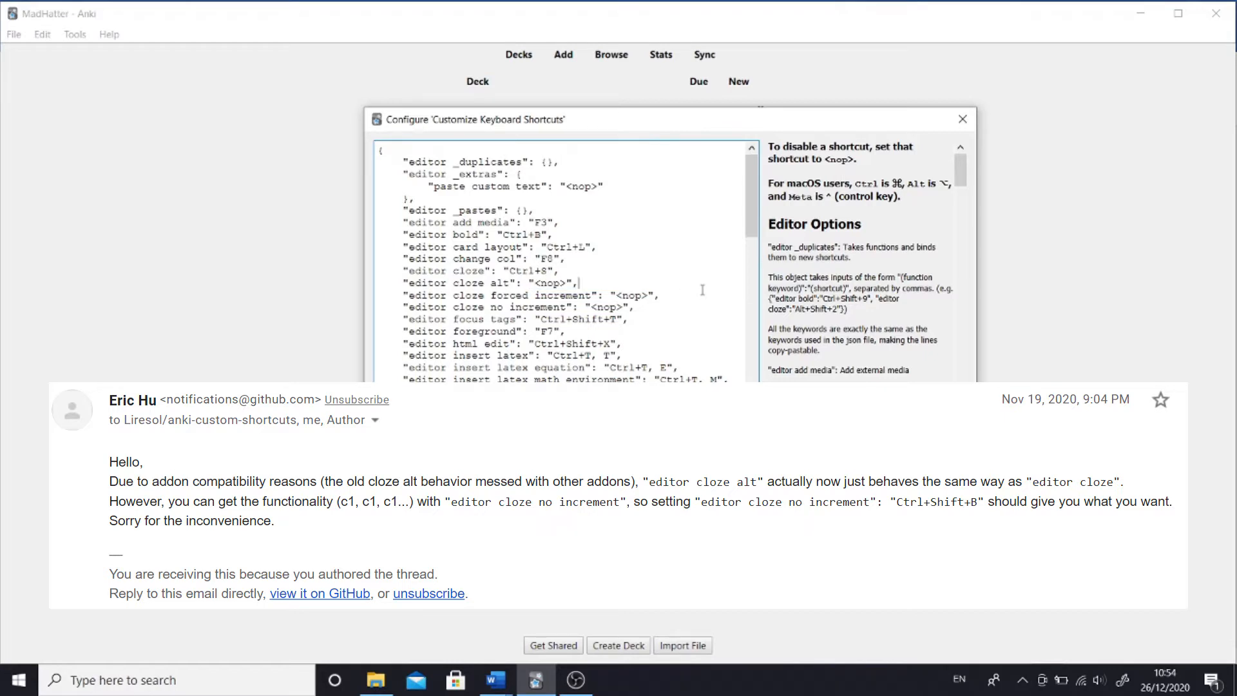
double_click(531, 270)
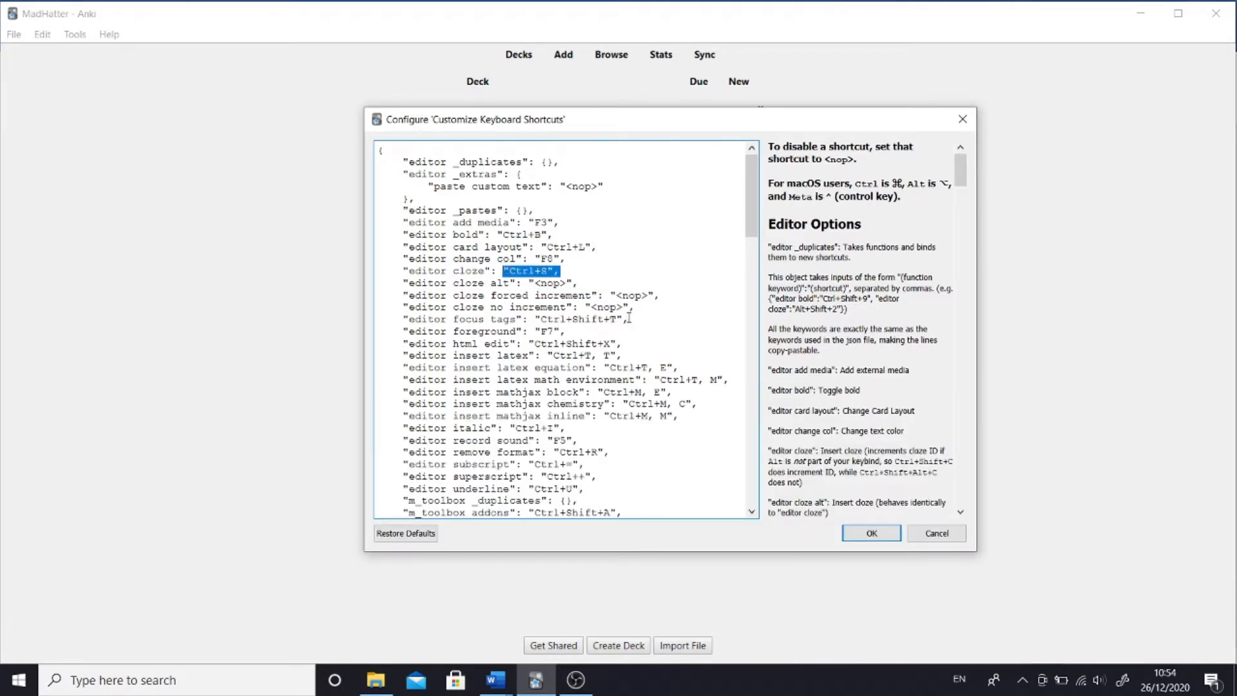
double_click(610, 307)
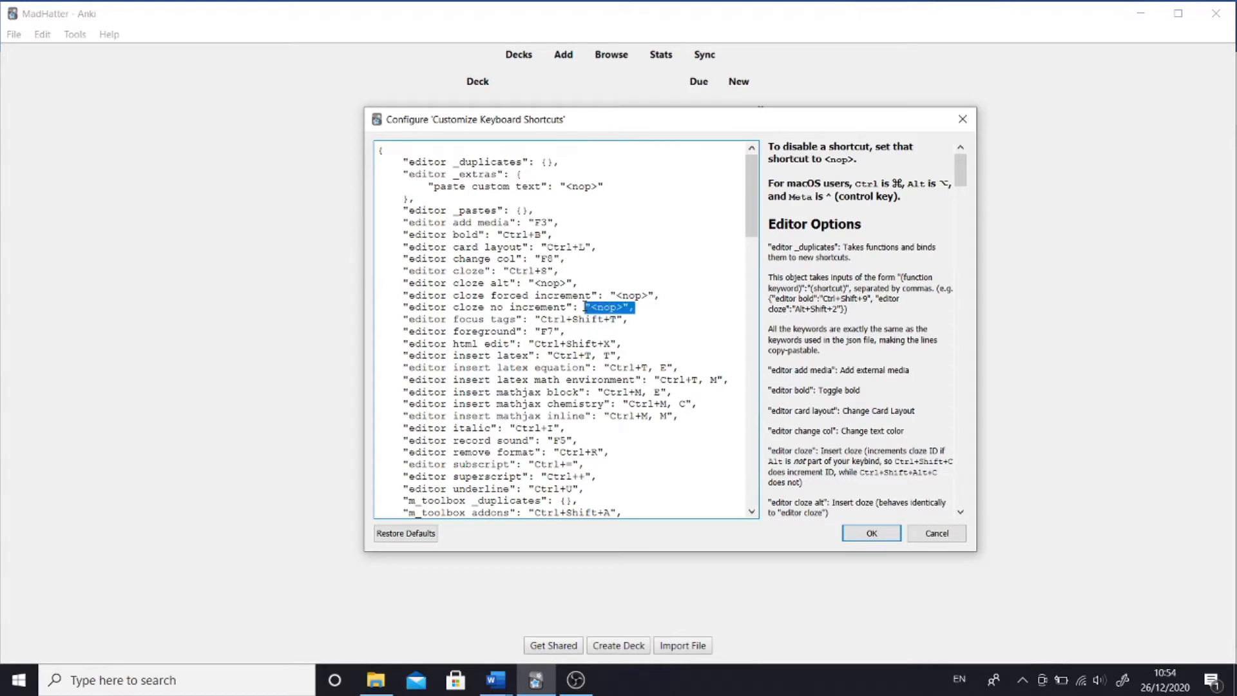
Set "editor cloze no increment" to Ctrl+G.
text(Ctrl+G)
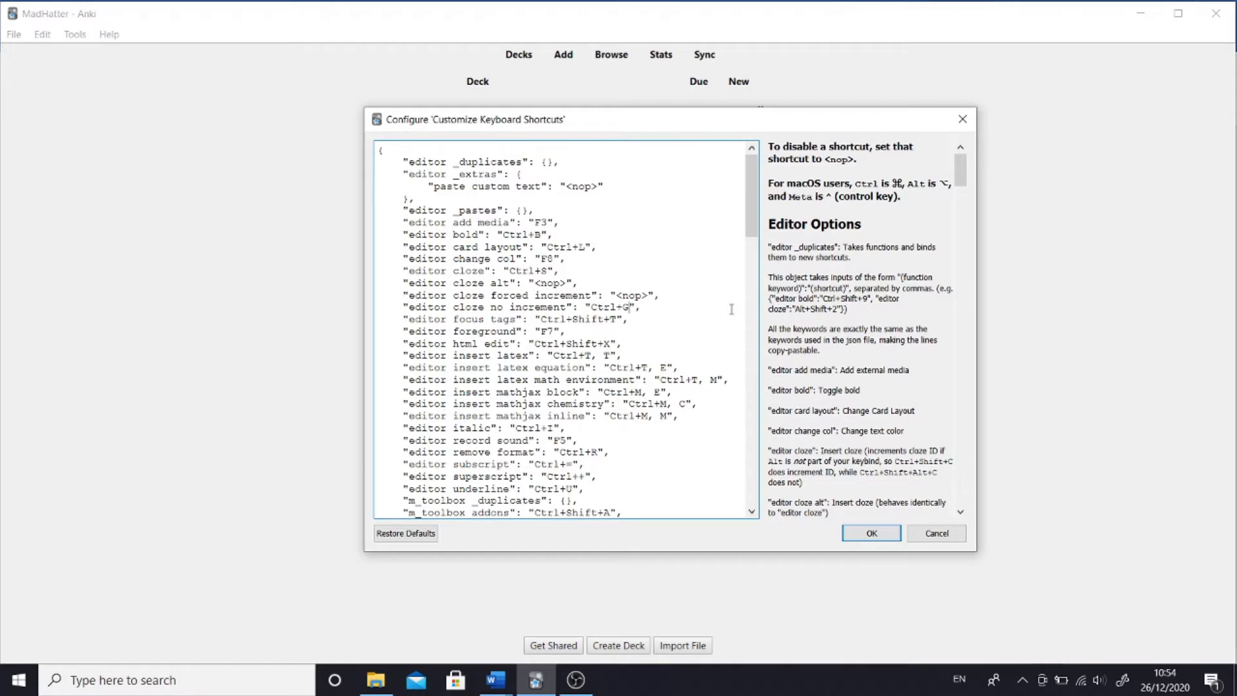
mouse_move(750, 212)
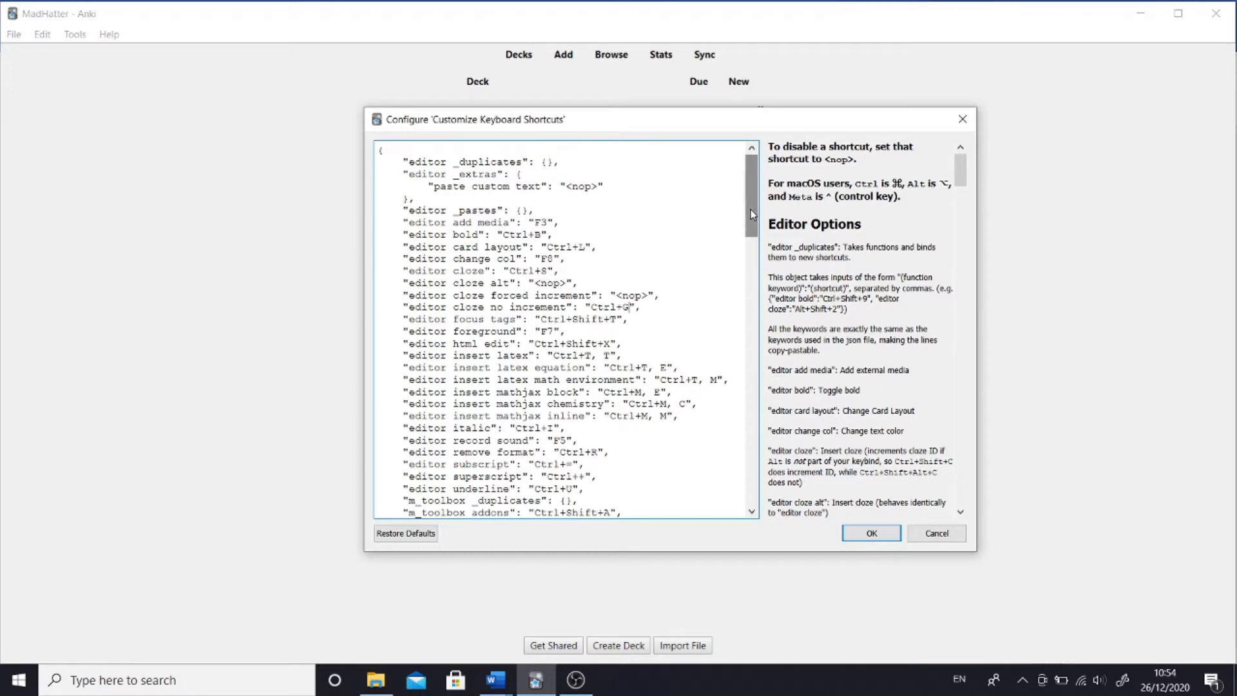
Scroll down the config to the "reviewer _duplicates" entry for choices 1–4 (j, k, l, ;).
scroll(down, 3)
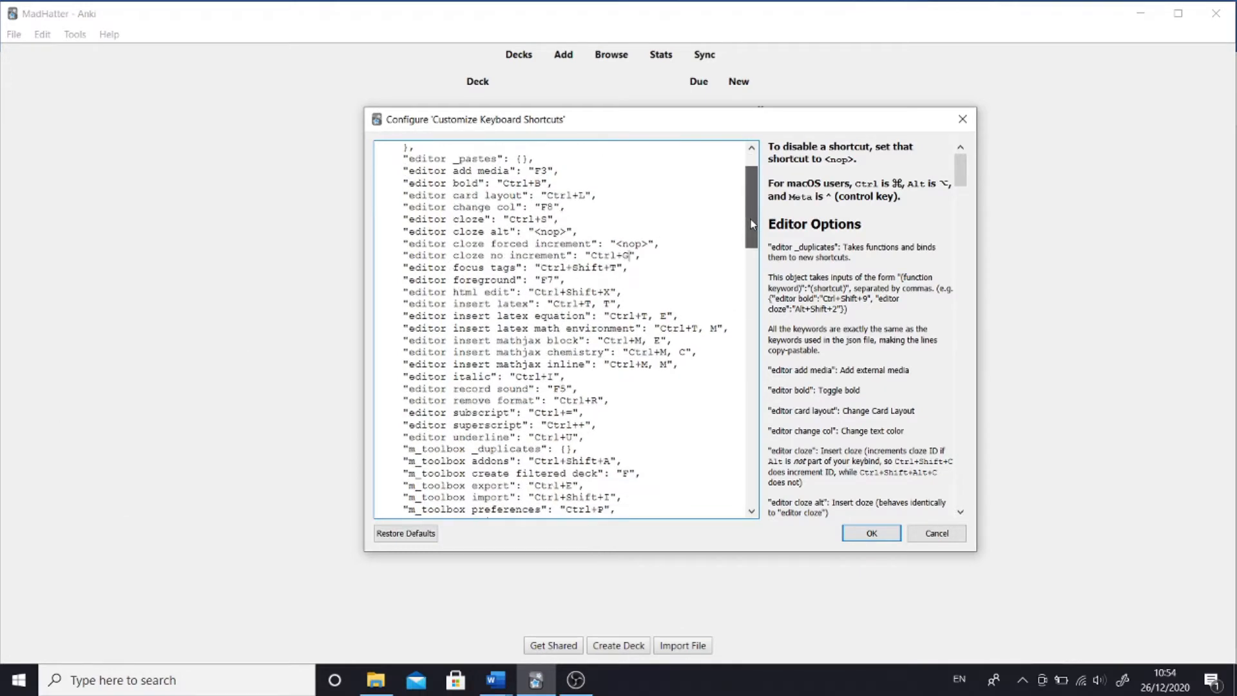
scroll(down, 3)
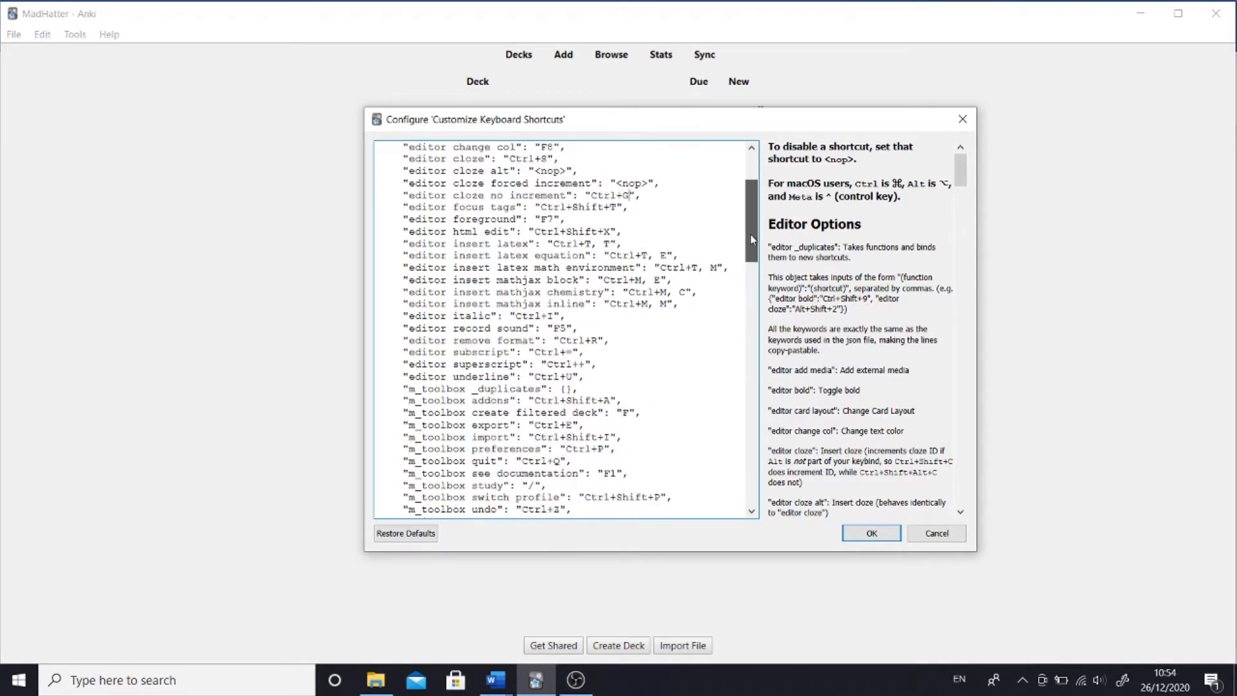
scroll(down, 3)
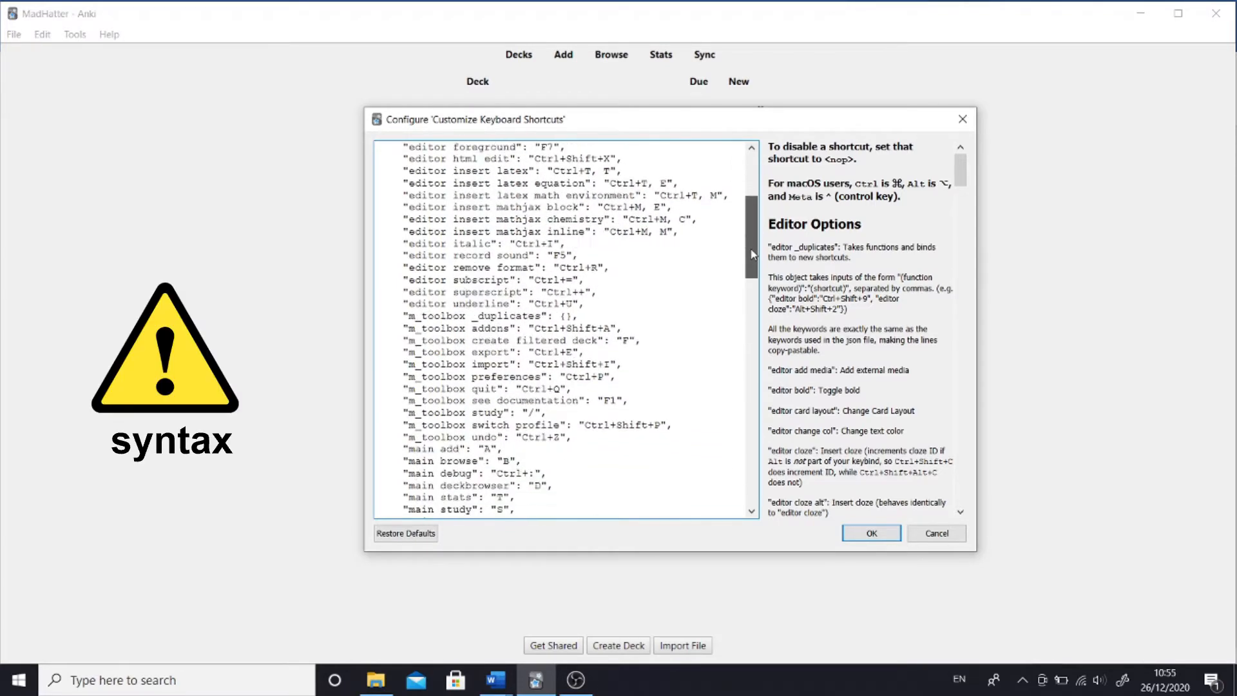
scroll(down, 3)
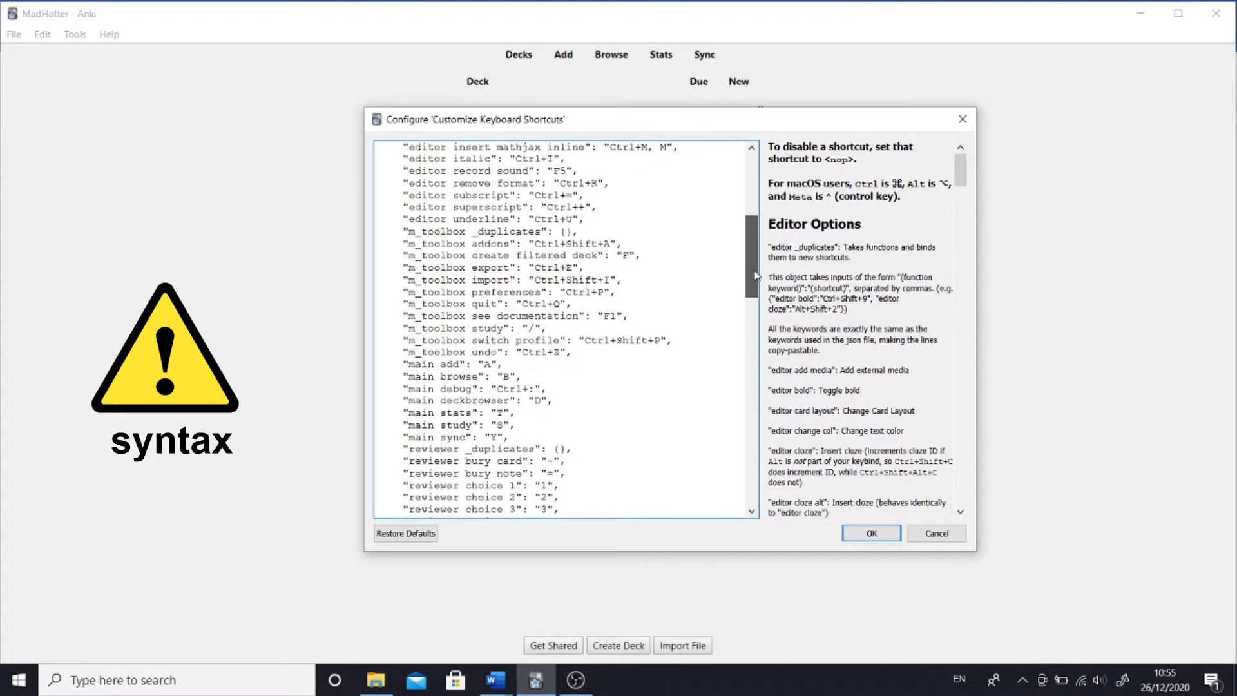
scroll(down, 3)
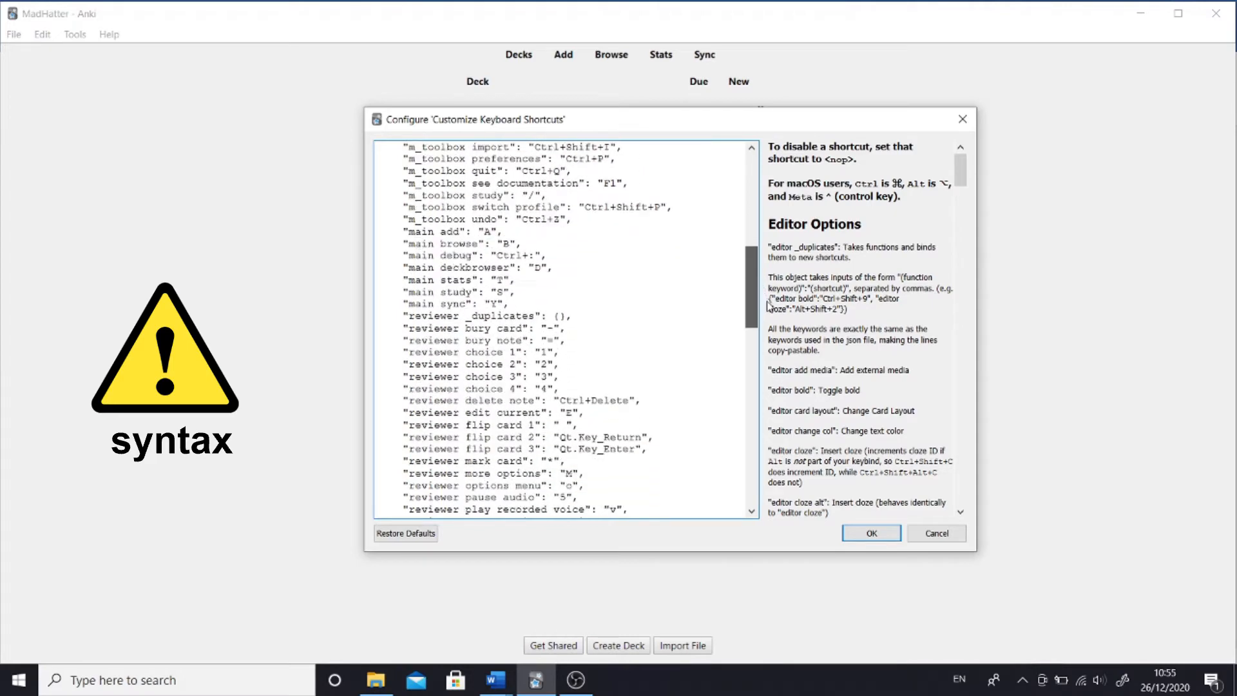
scroll(down, 3)
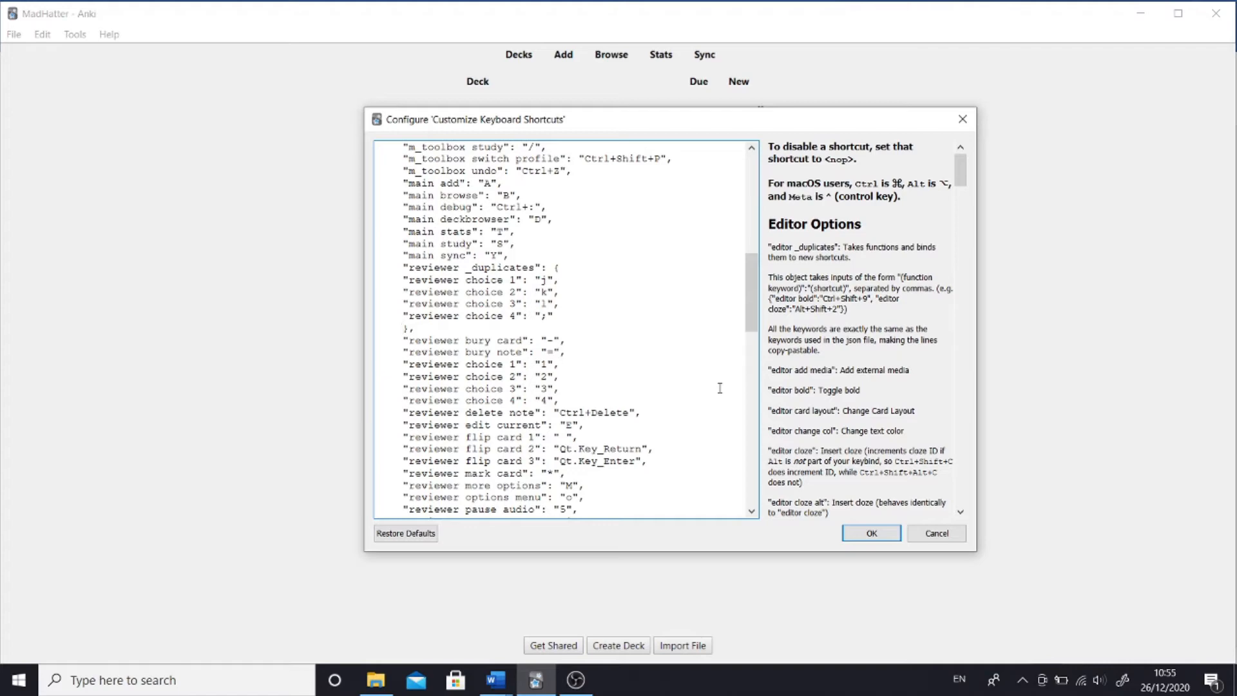
Review the keyboardCompare table of original versus reassigned add-on shortcuts in Word.
click(494, 681)
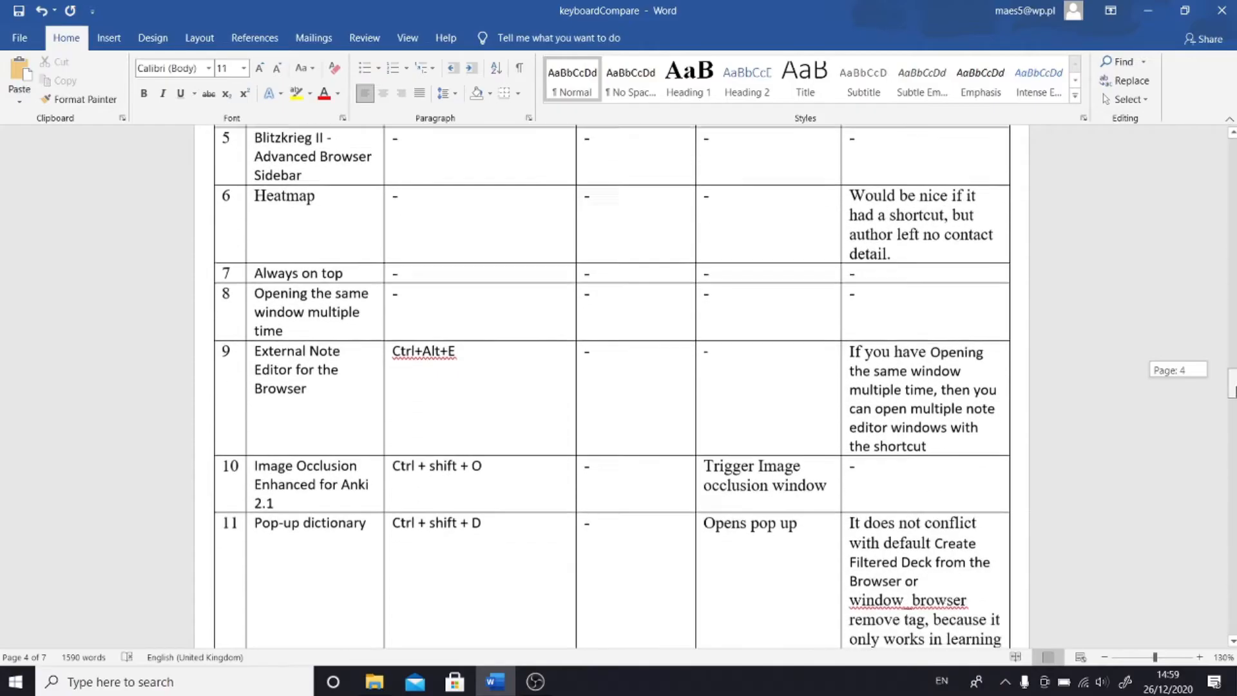
scroll(down, 3)
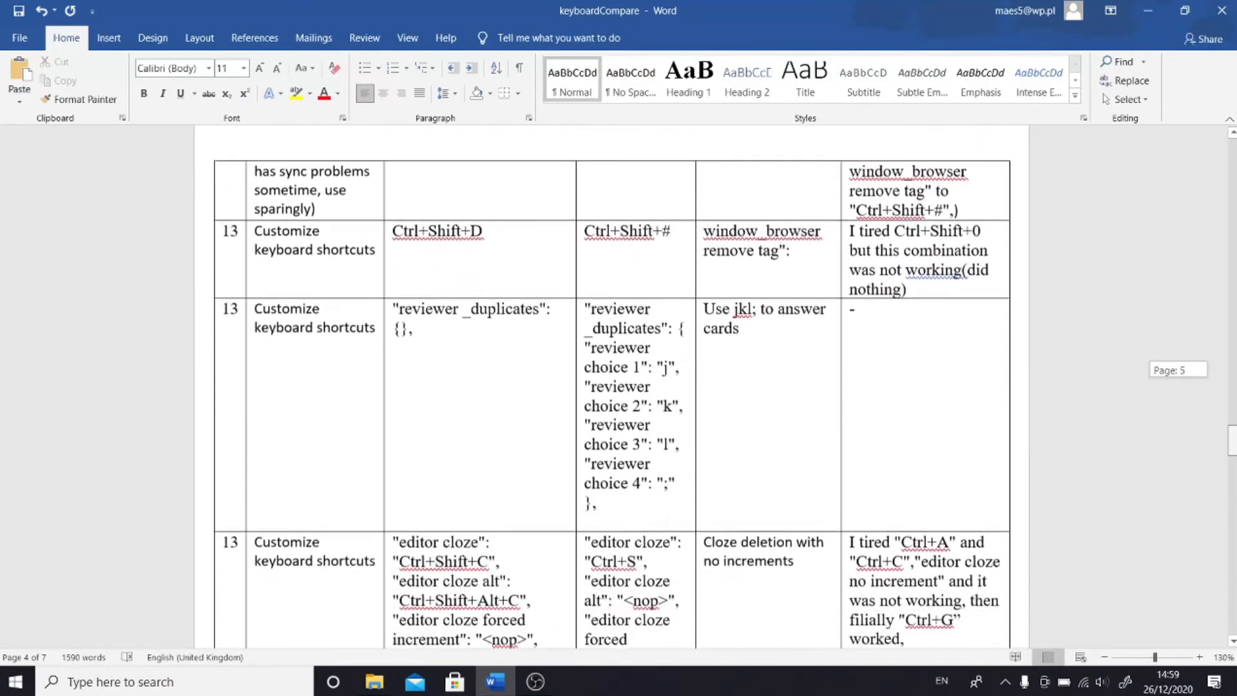
scroll(down, 3)
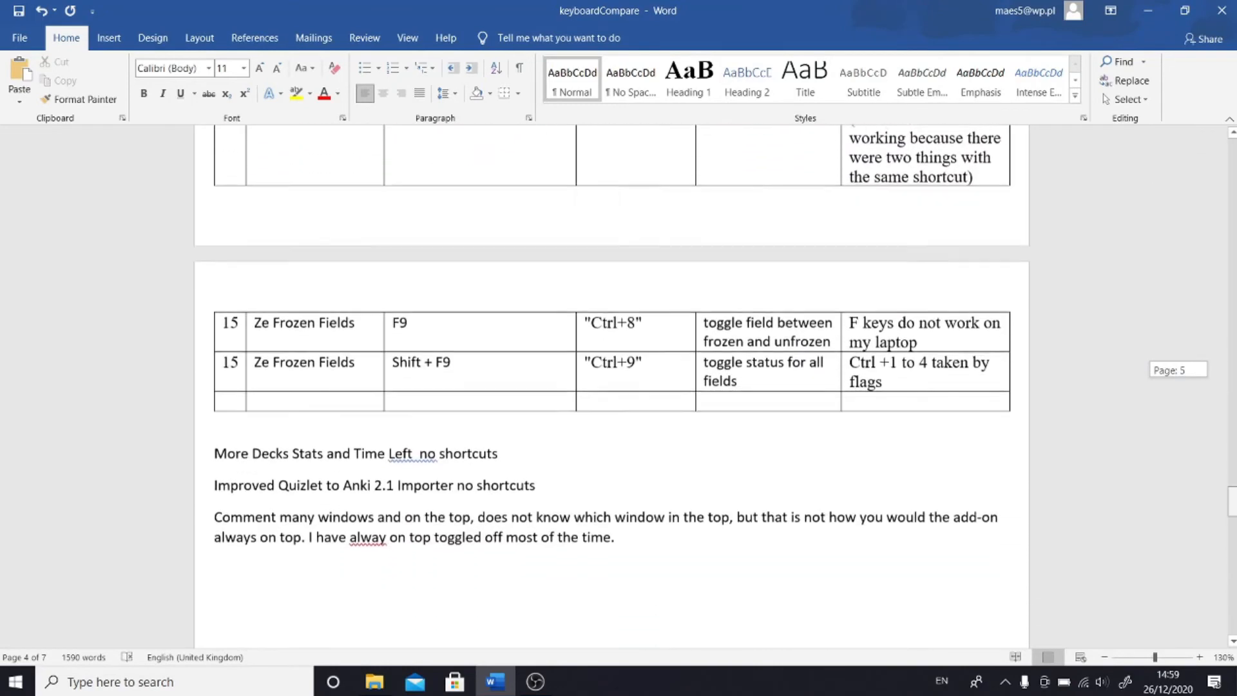
scroll(up, 3)
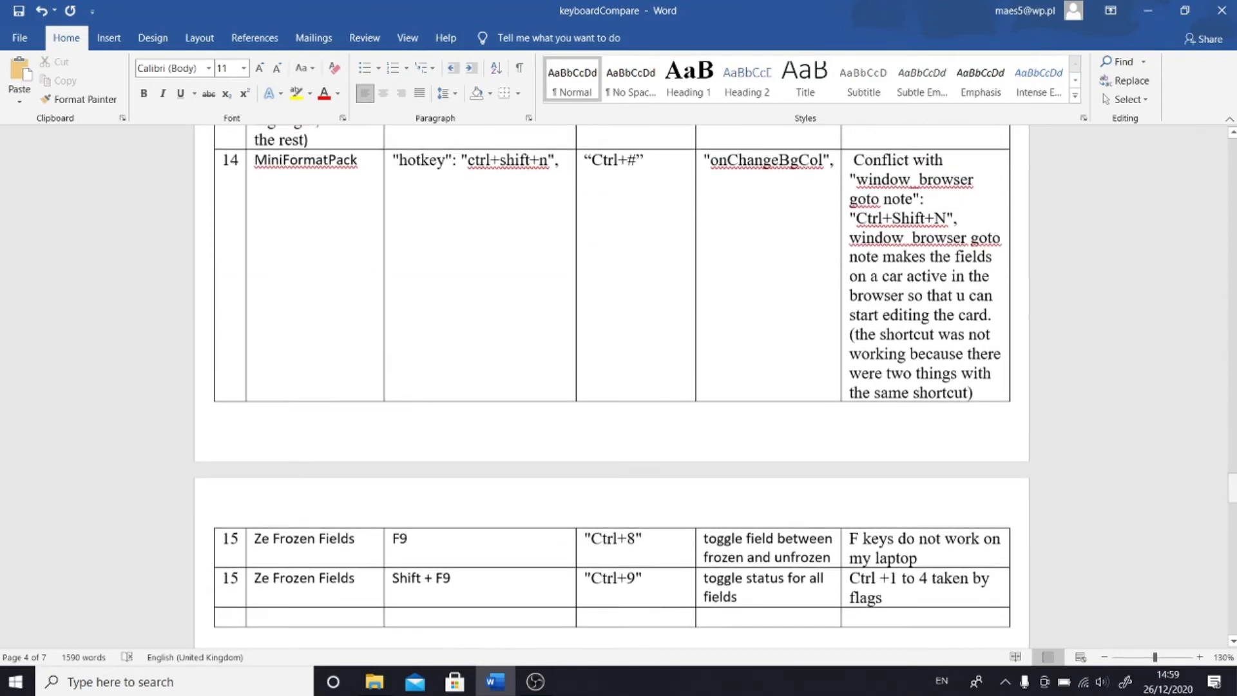
scroll(up, 3)
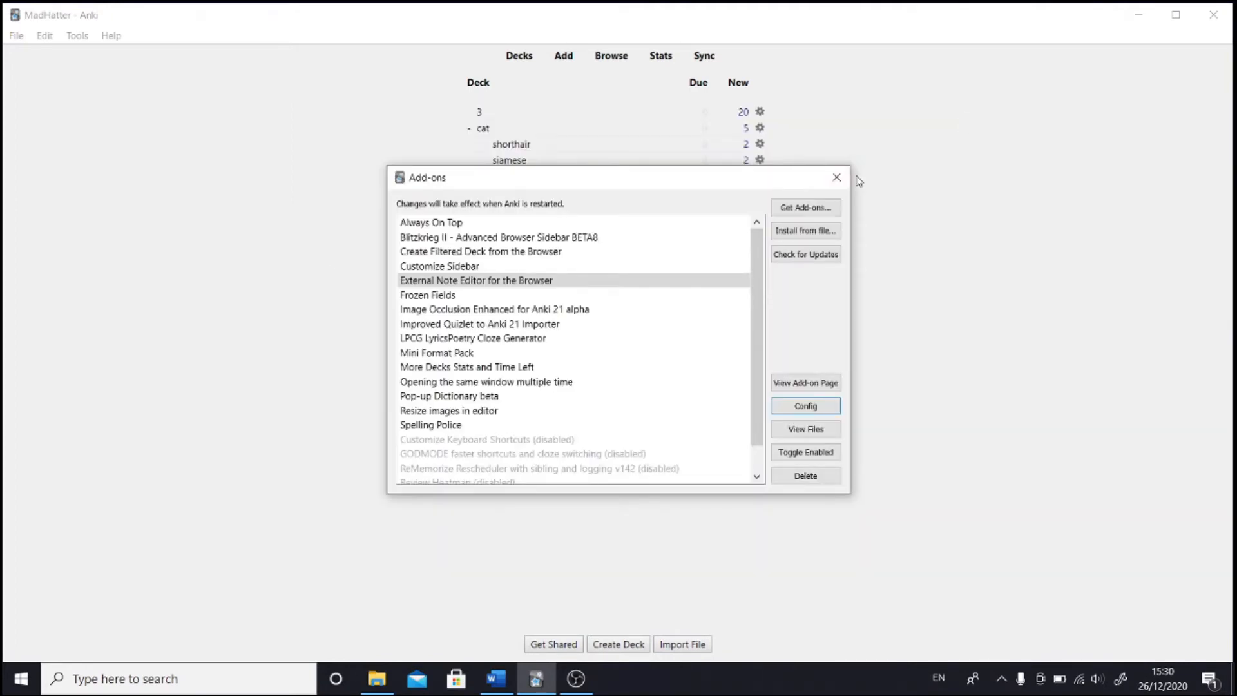
Look through the File and Tools menus, then open the card browser.
click(15, 37)
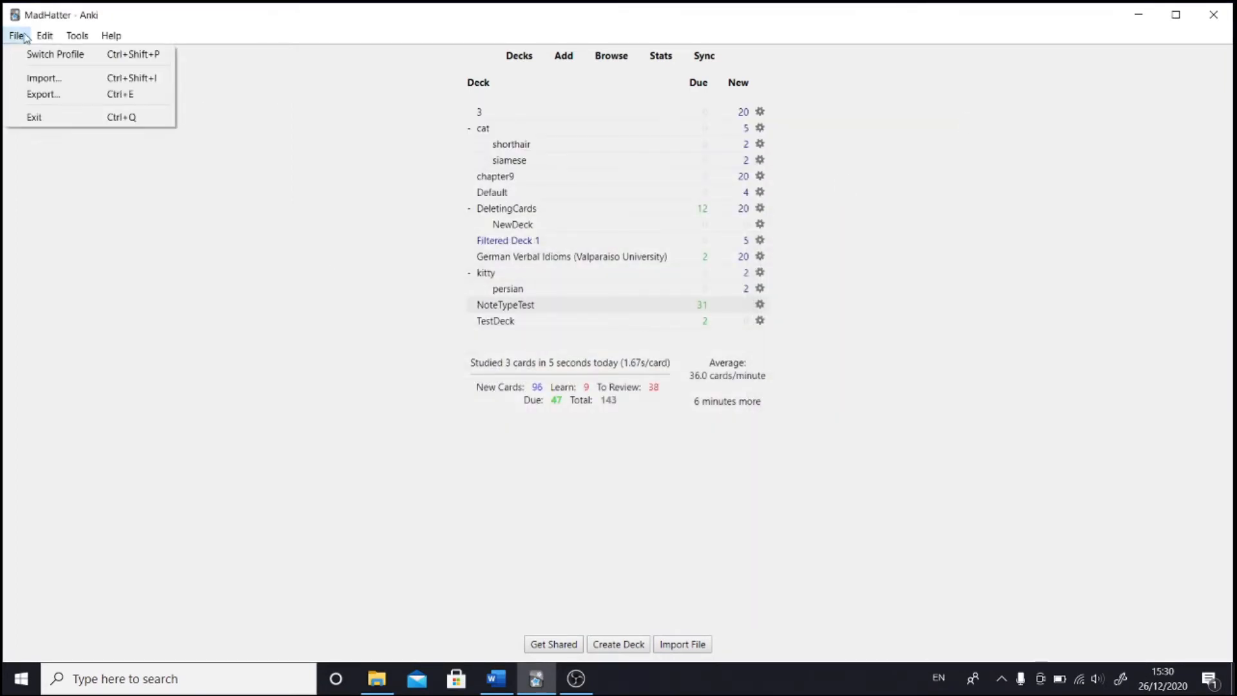
click(76, 36)
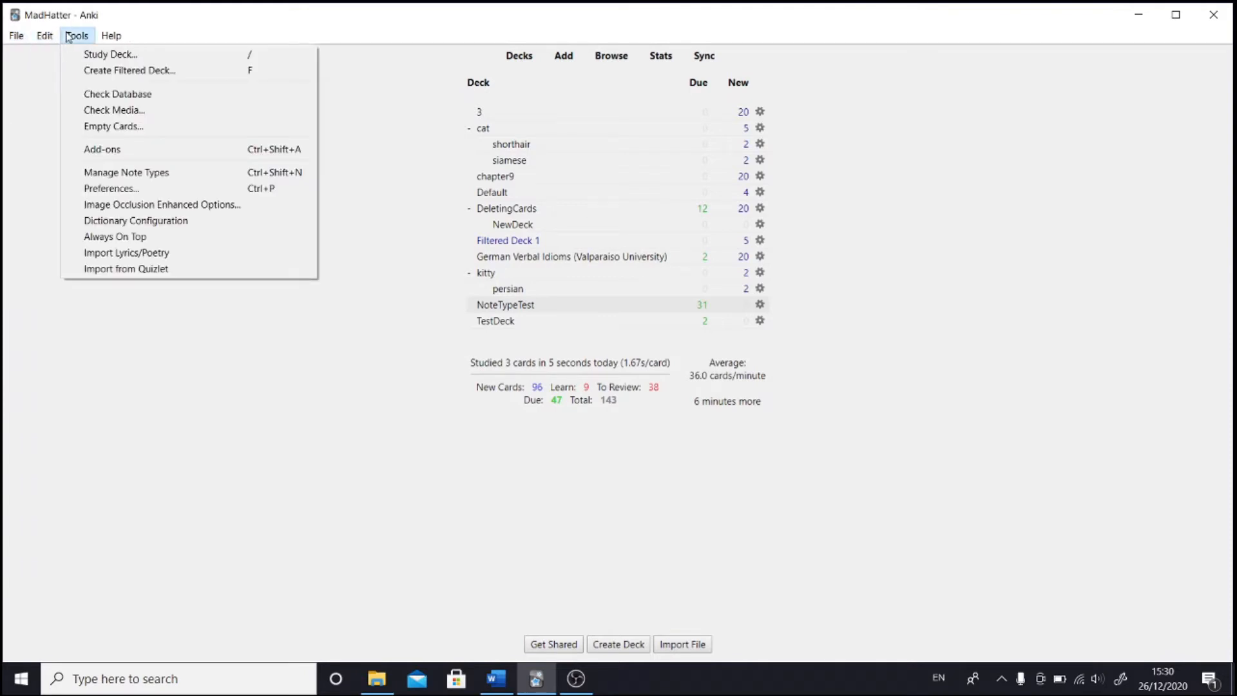
click(111, 36)
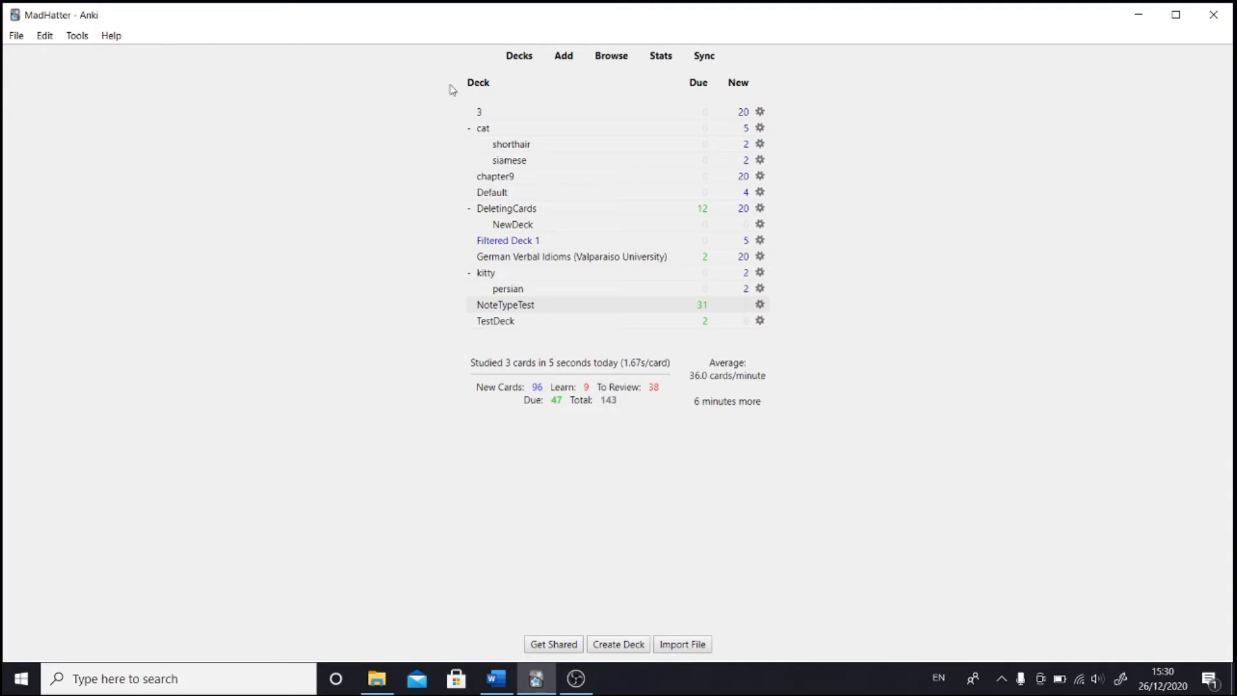
click(611, 56)
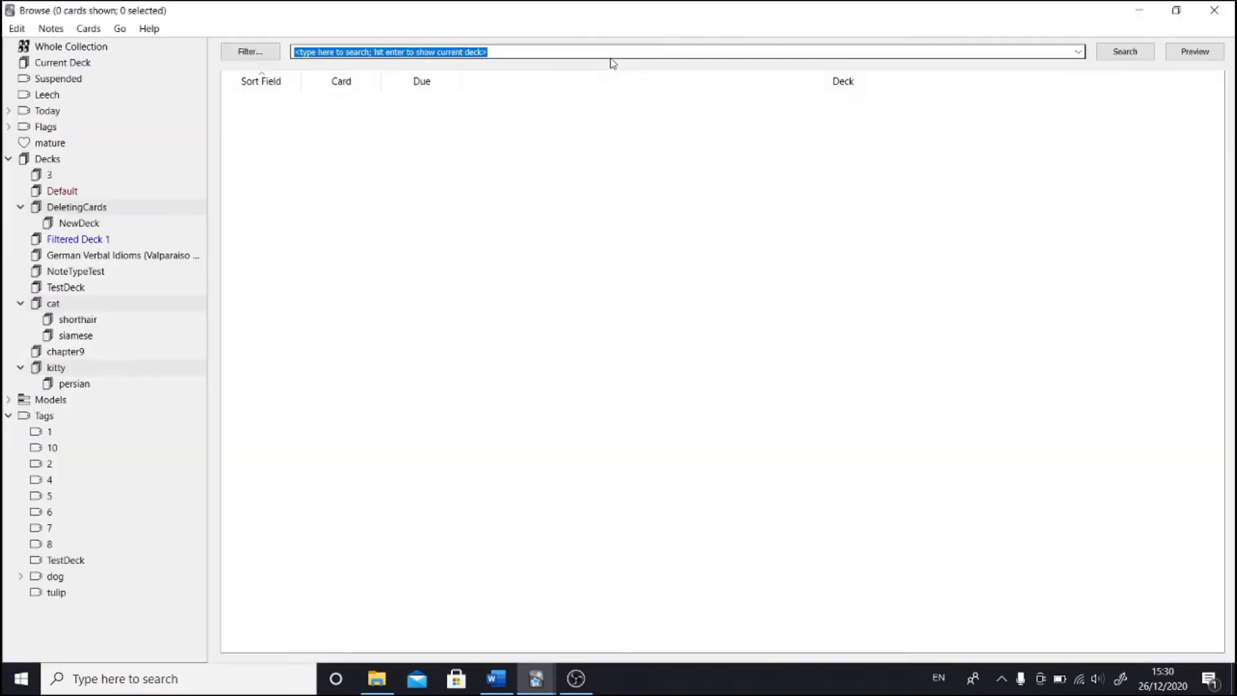
Check the browser's Help and Notes menus and show TestDeck's two cards.
click(148, 29)
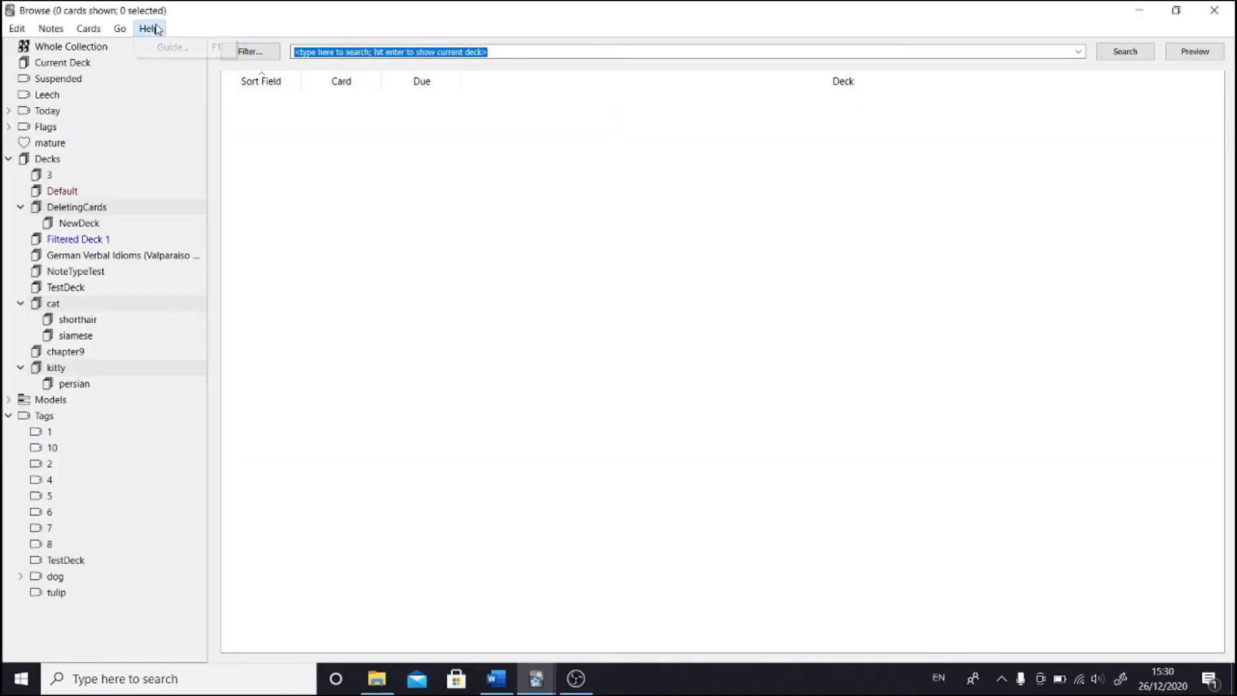
click(51, 29)
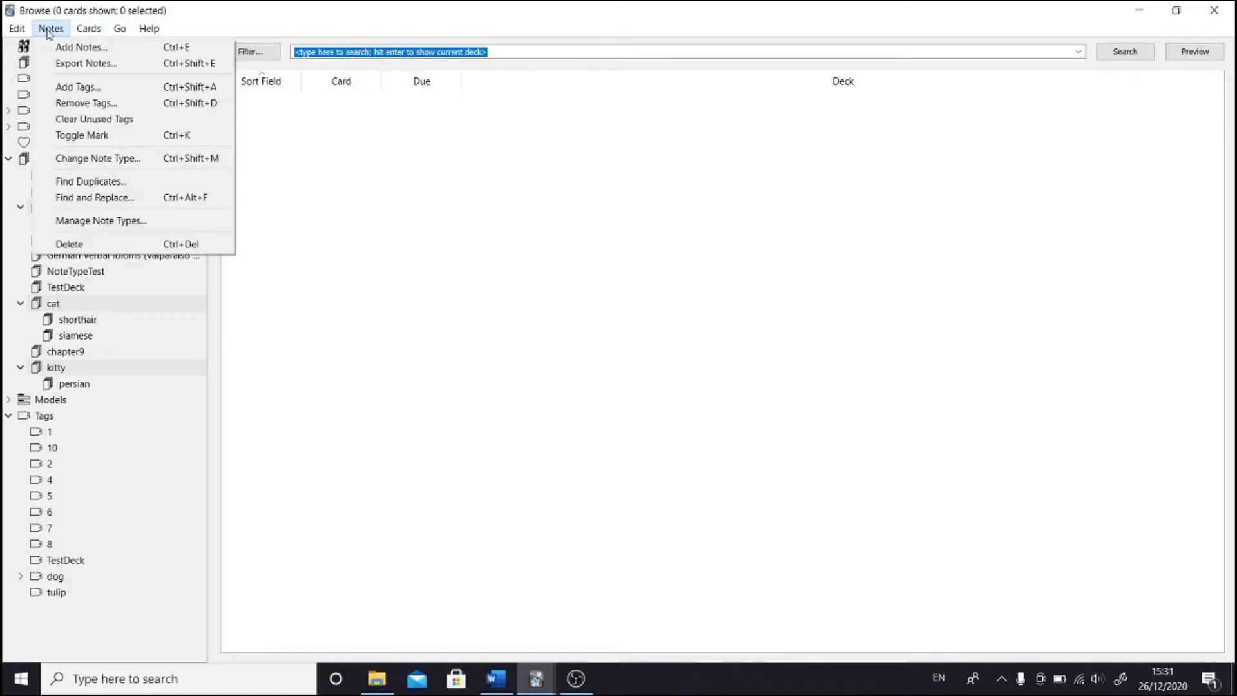
click(16, 29)
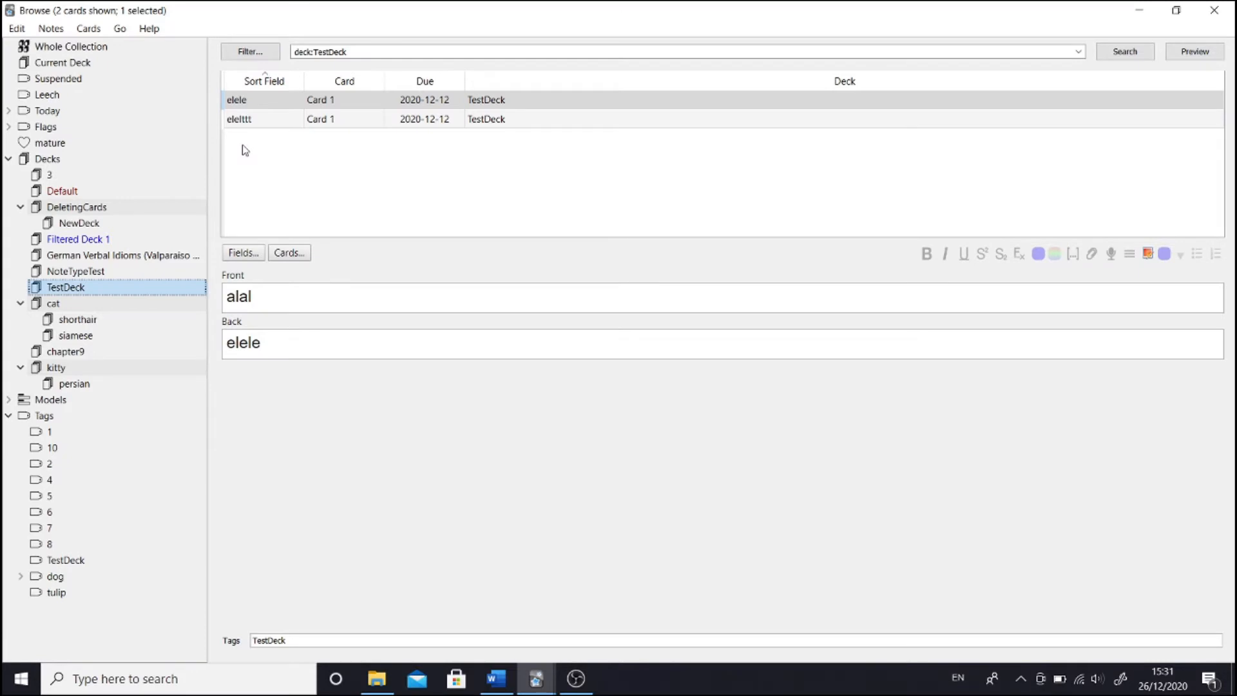
click(16, 27)
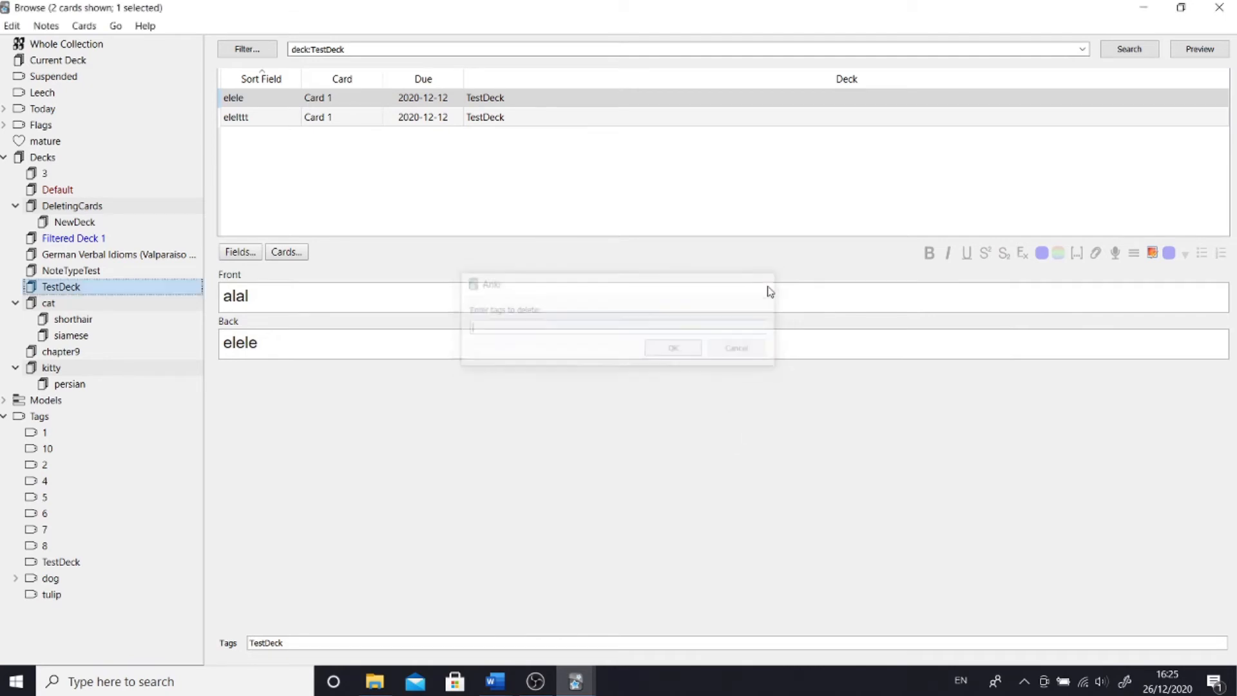
Close the card browser and return to the main deck list.
click(733, 348)
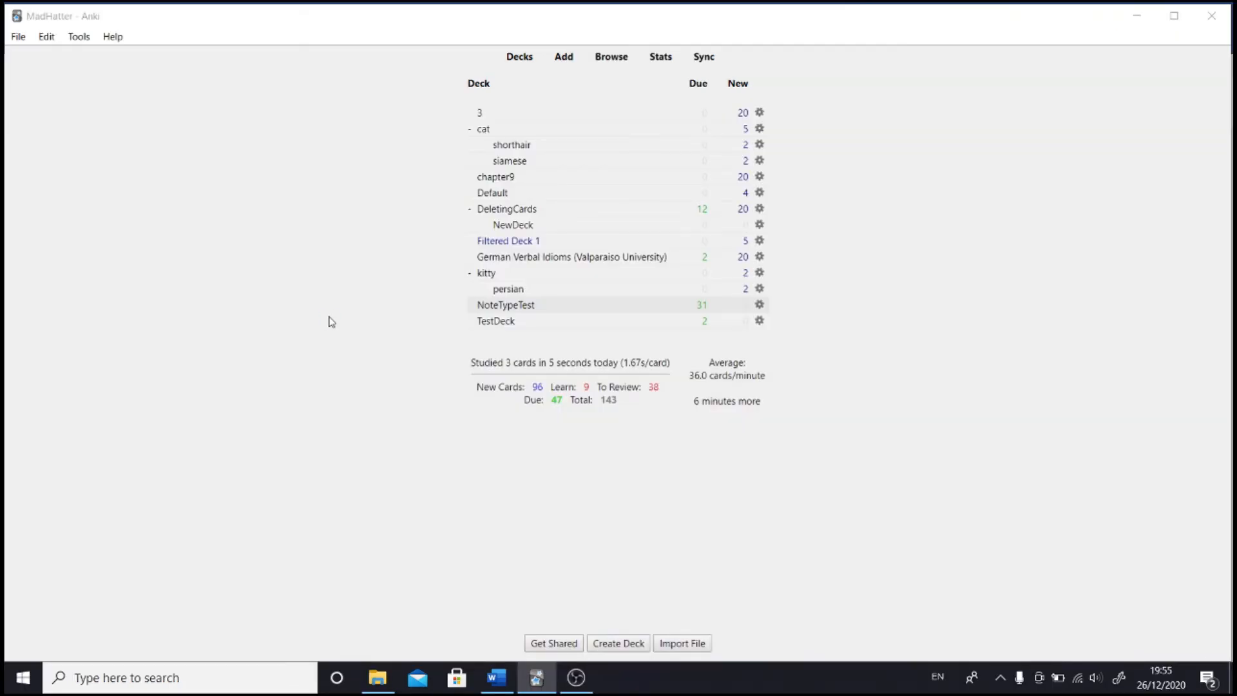
Check the Import file chooser and TestDeck card info, then reopen the Add-ons manager.
click(682, 643)
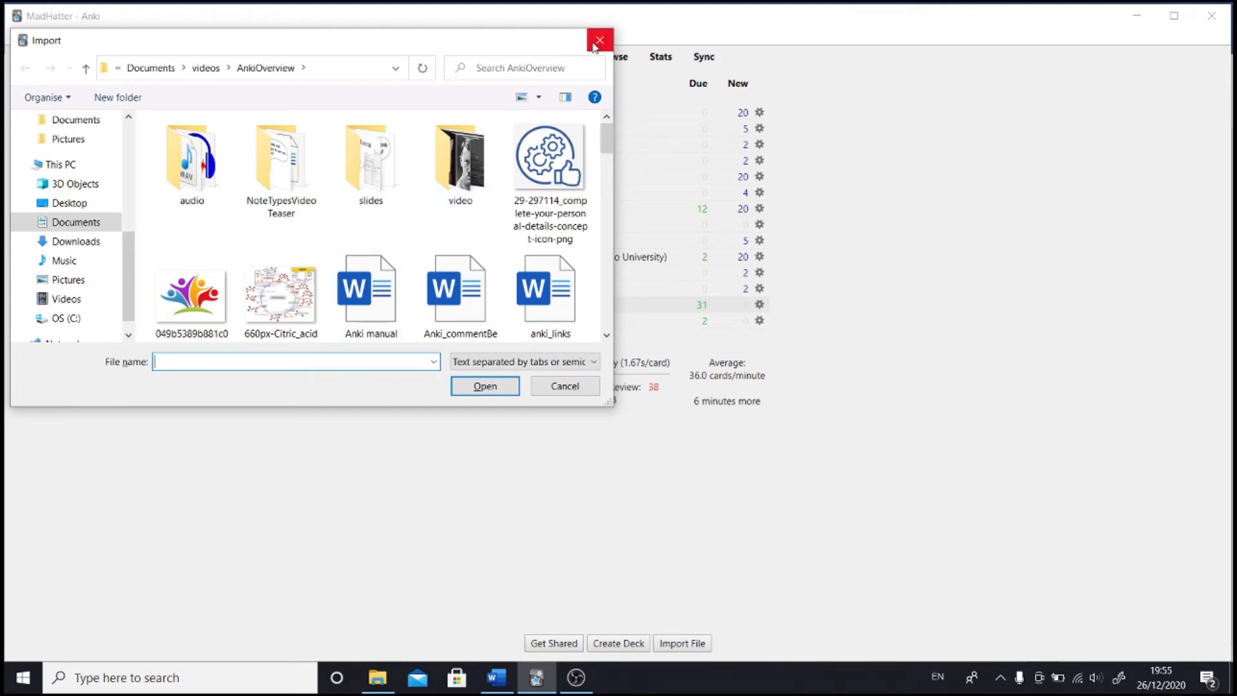
click(600, 39)
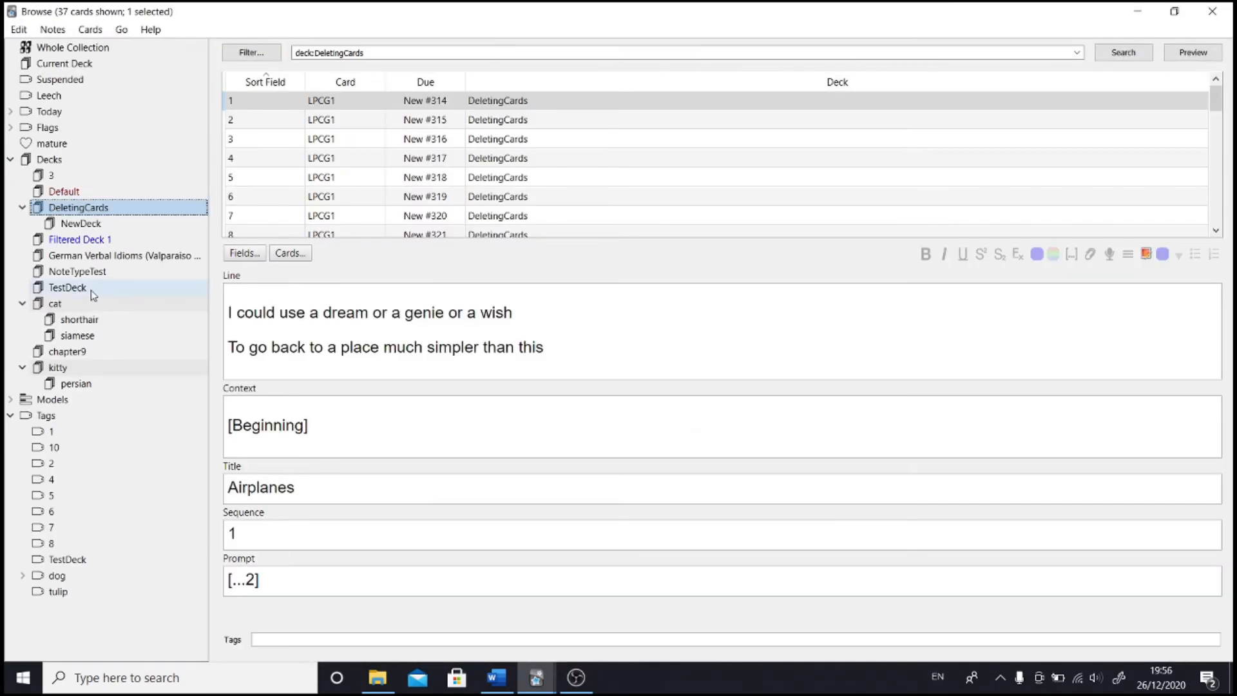
click(67, 287)
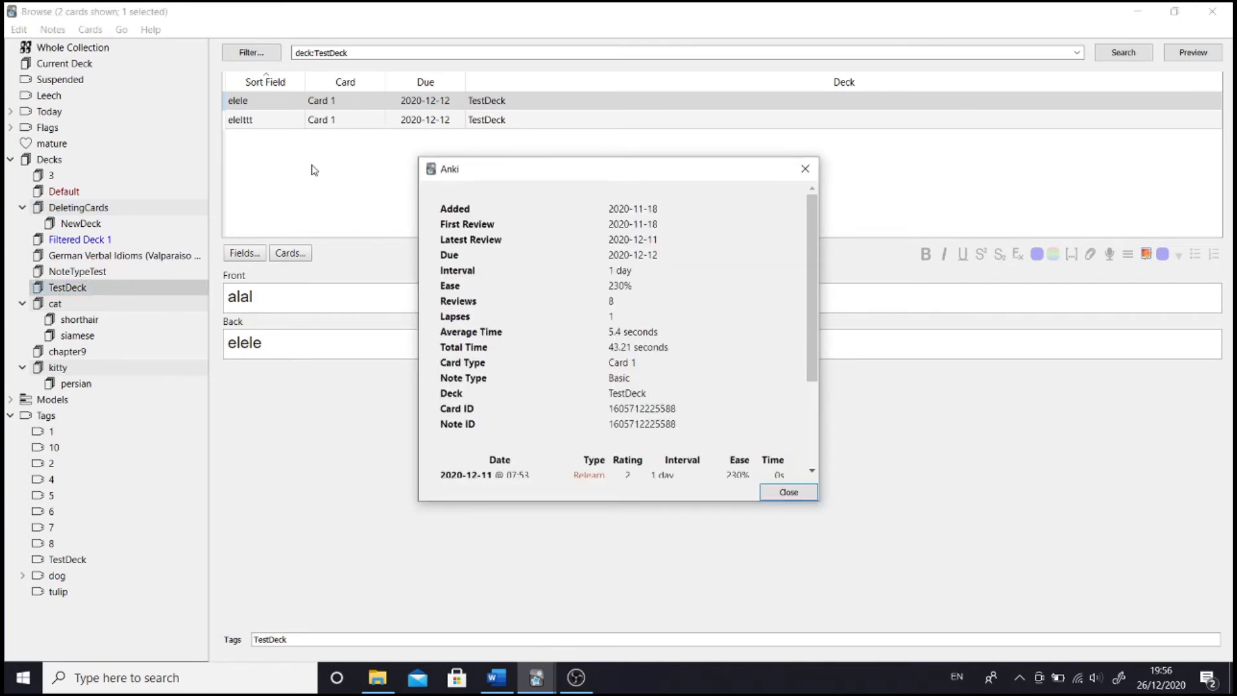
mouse_move(740, 522)
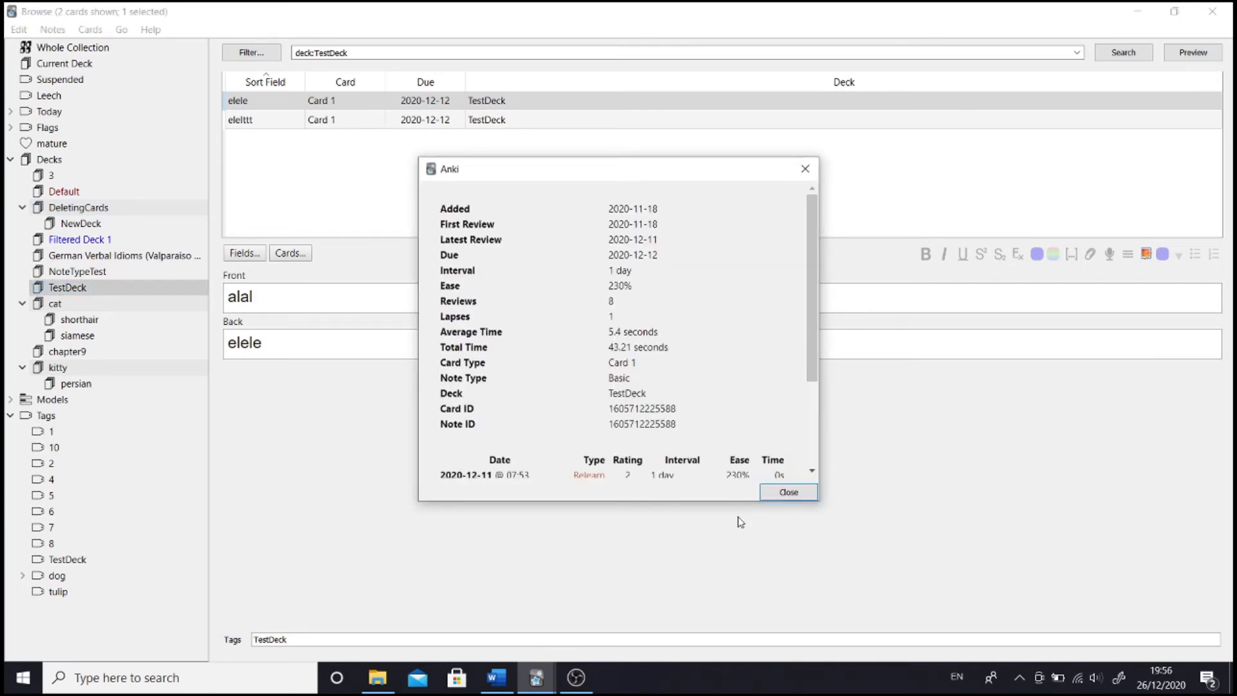
click(786, 491)
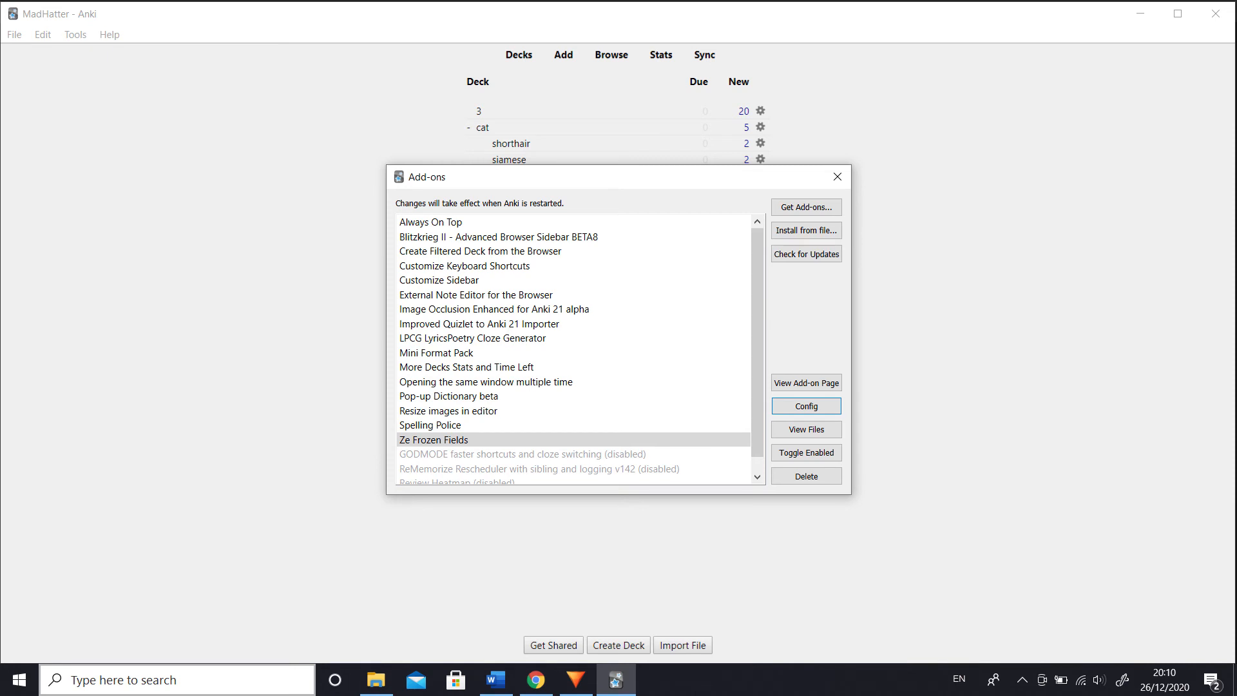
Set Ze Frozen Fields to toggle a field with Ctrl+8 and all fields with Ctrl+9, and save.
click(805, 383)
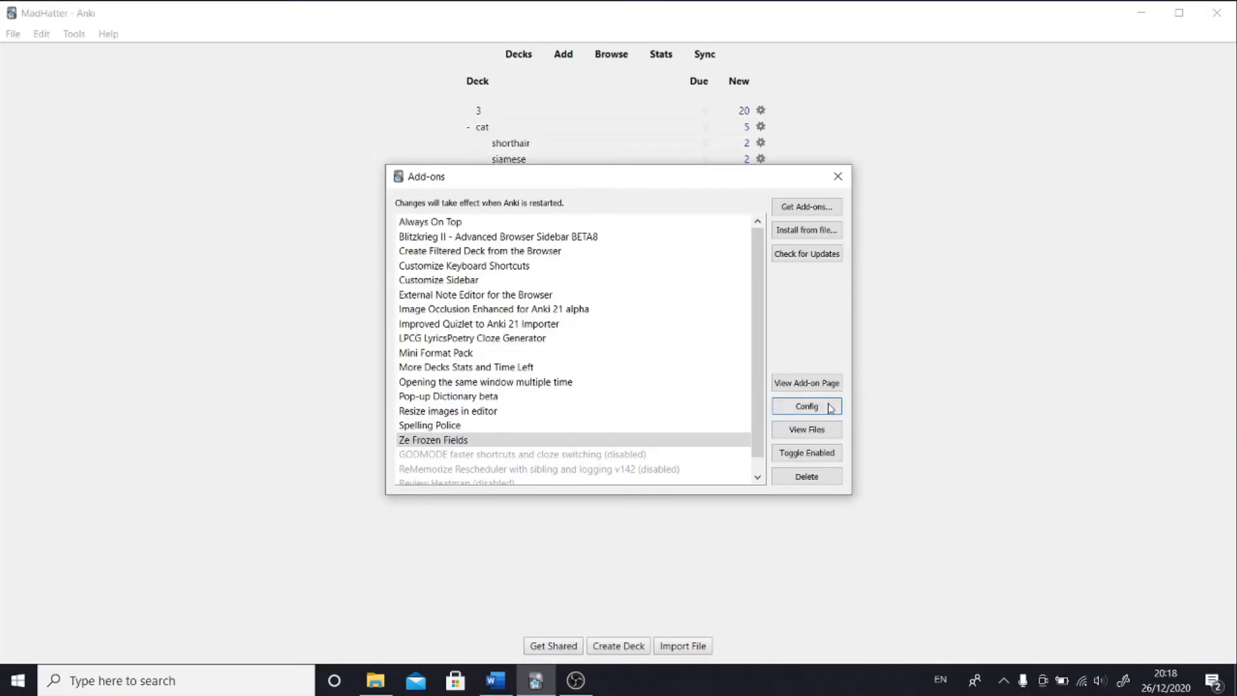
click(805, 406)
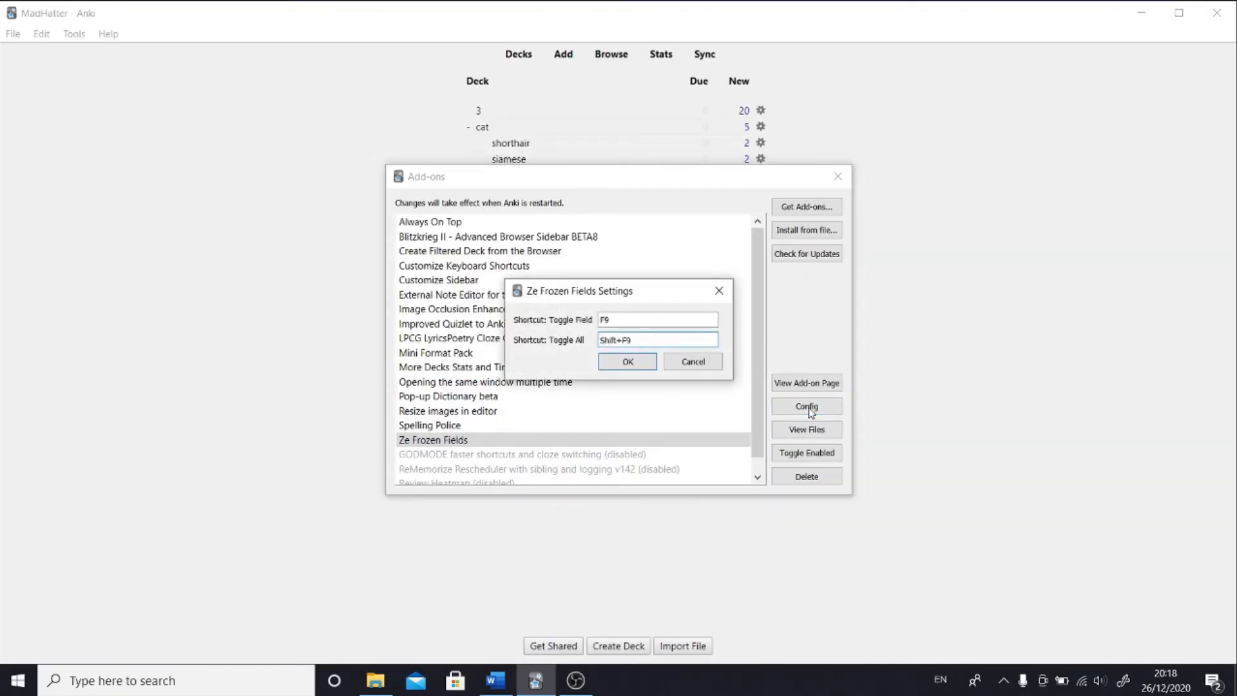
mouse_move(727, 371)
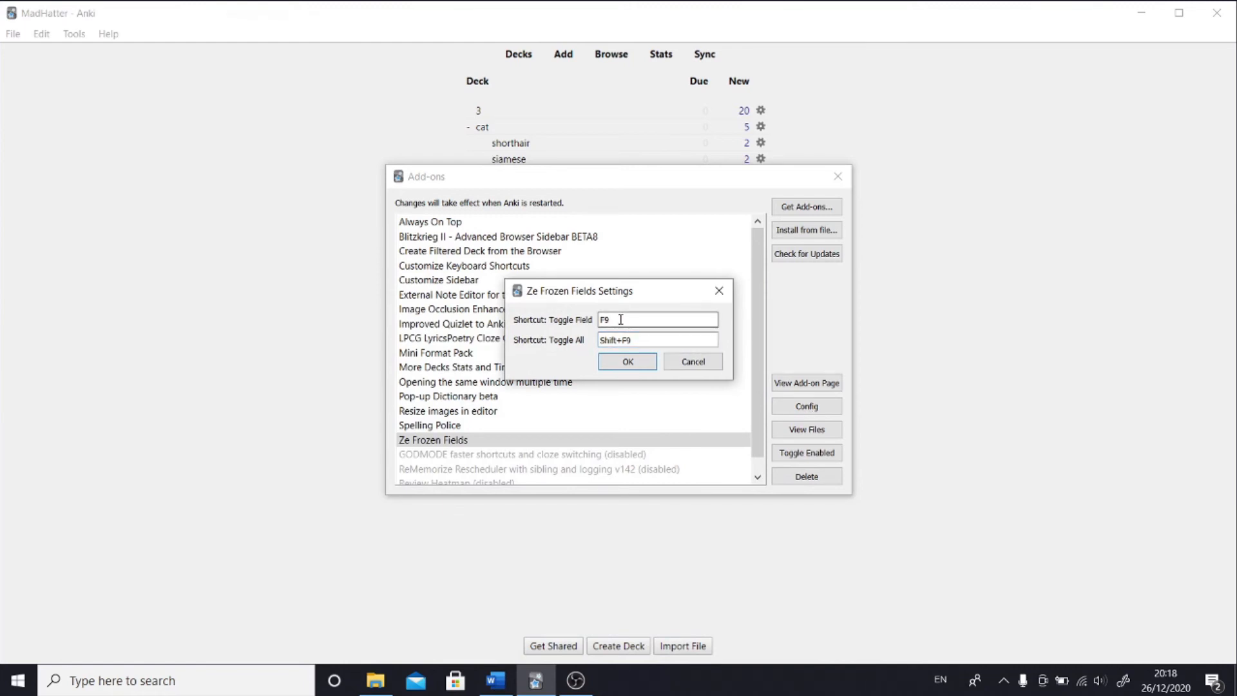
text(Ctrl+8)
text(Ctrl+9)
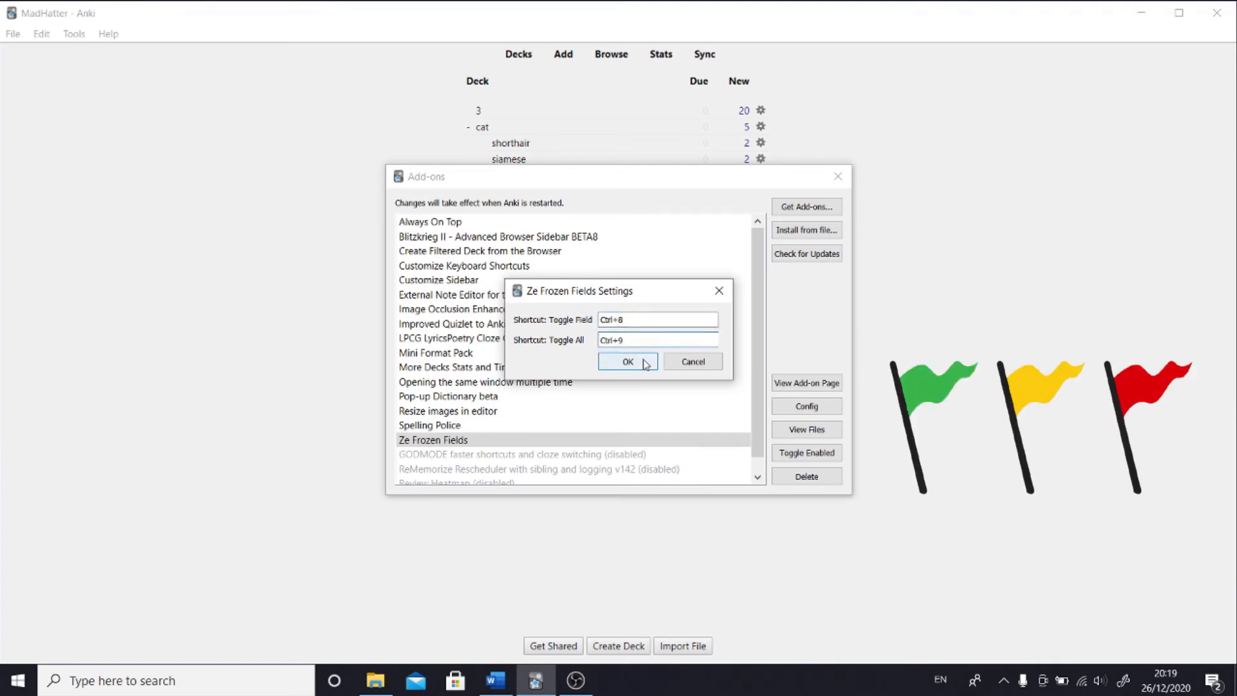
click(628, 361)
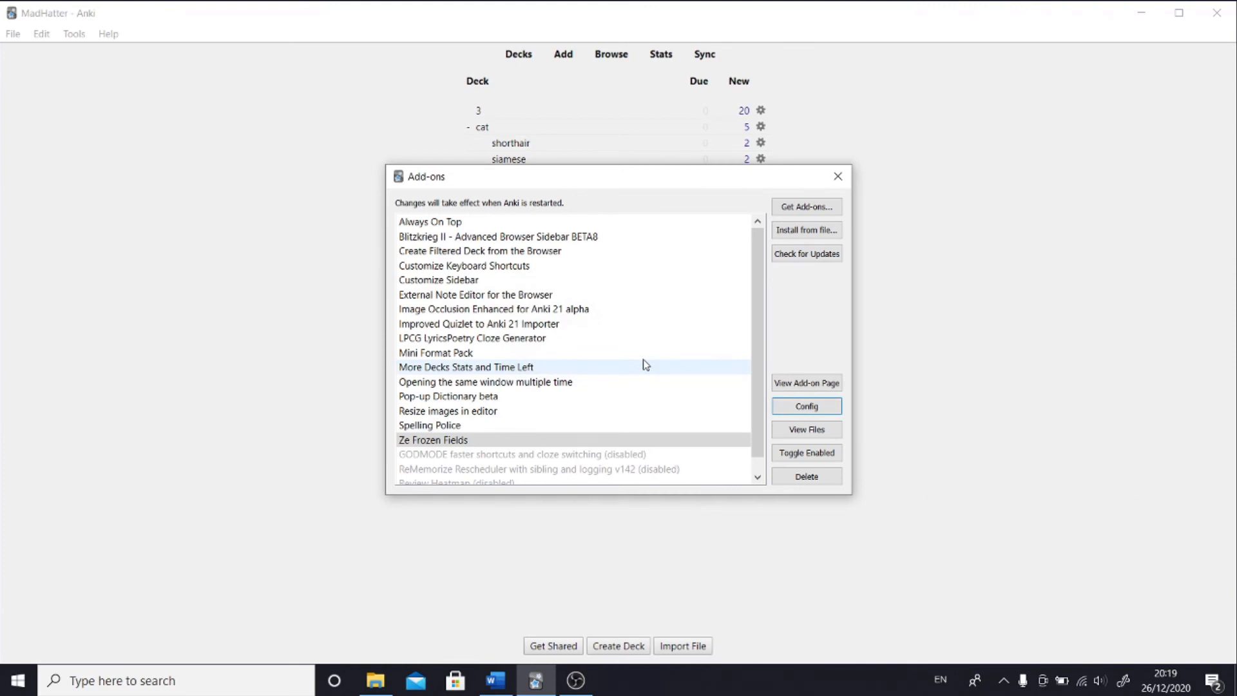
mouse_move(593, 353)
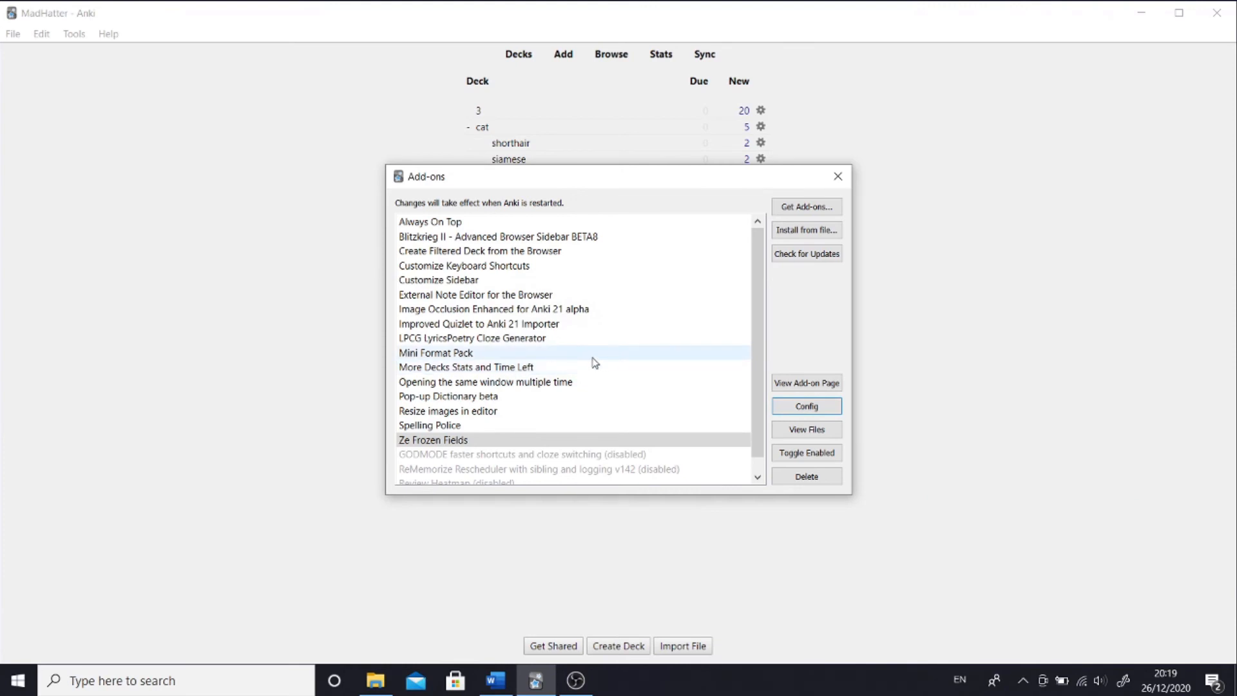
click(434, 353)
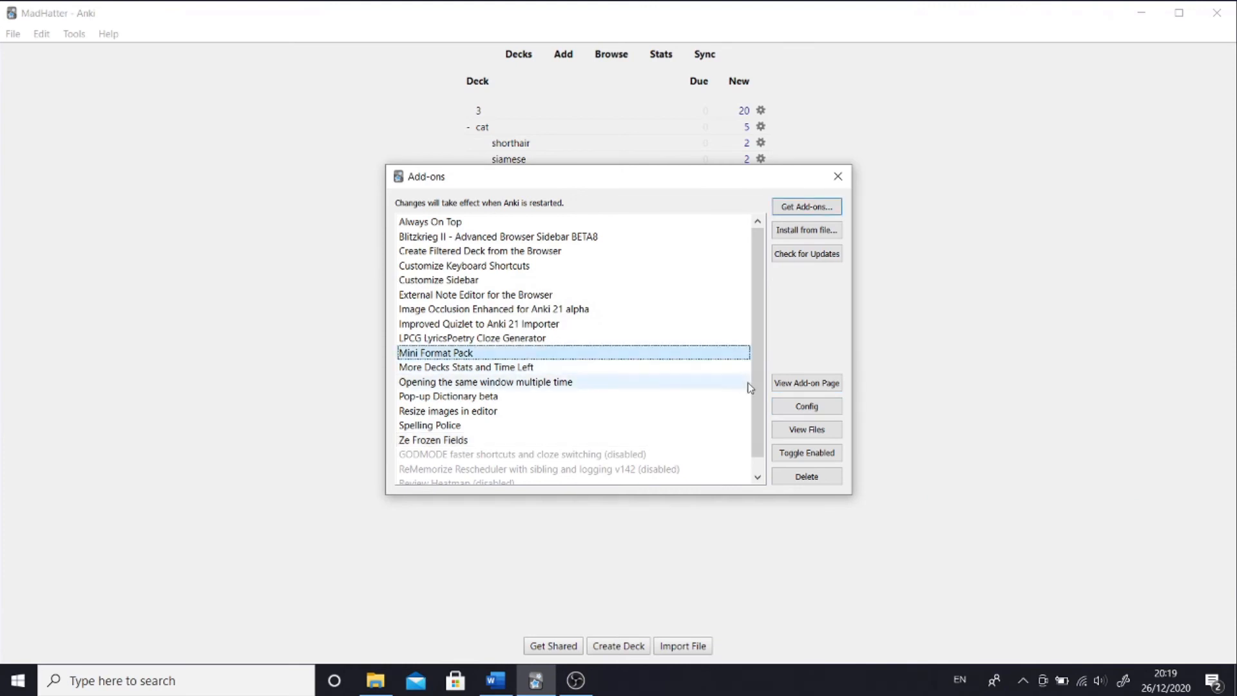
Review the Mini Format Pack hotkey JSON, accept it, and switch to the Hint Hotkeys GitHub issue.
click(804, 406)
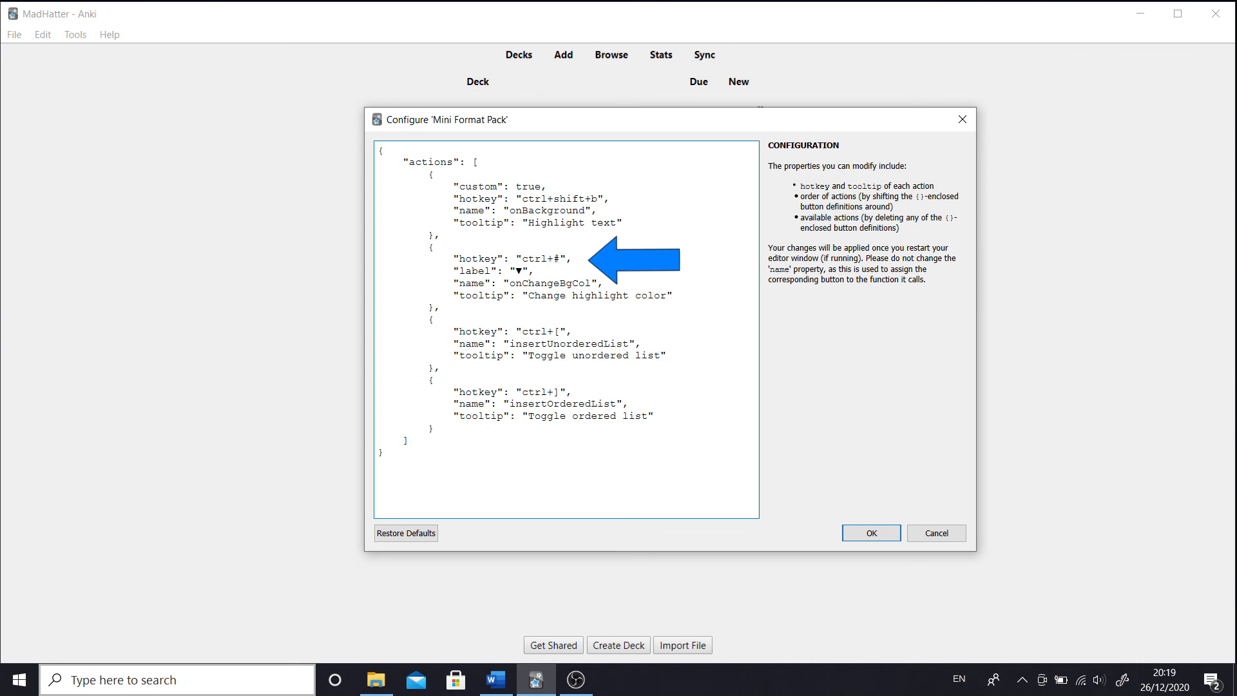
click(870, 532)
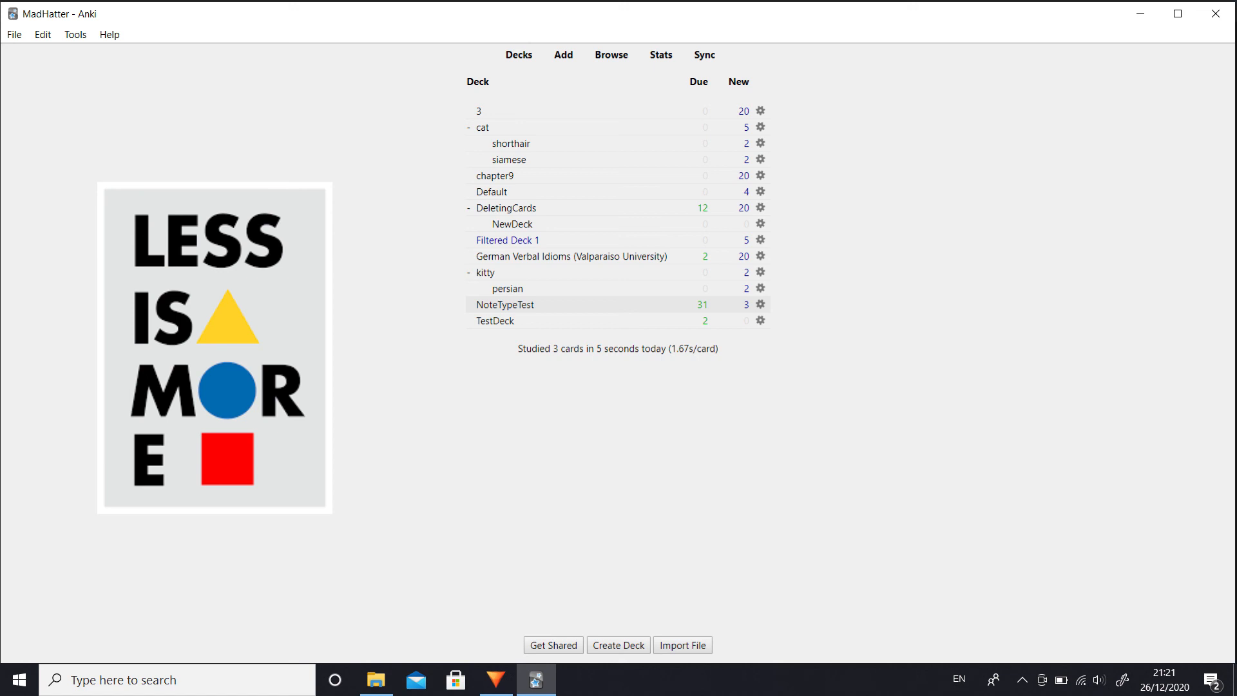
click(536, 680)
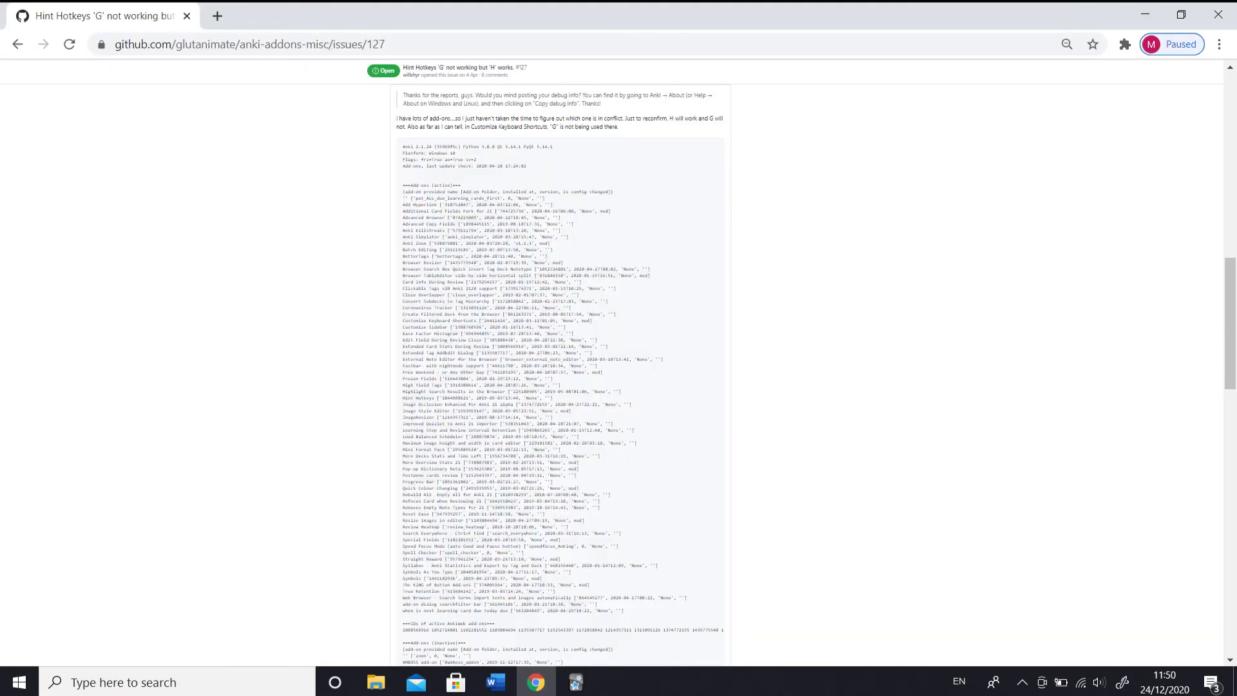